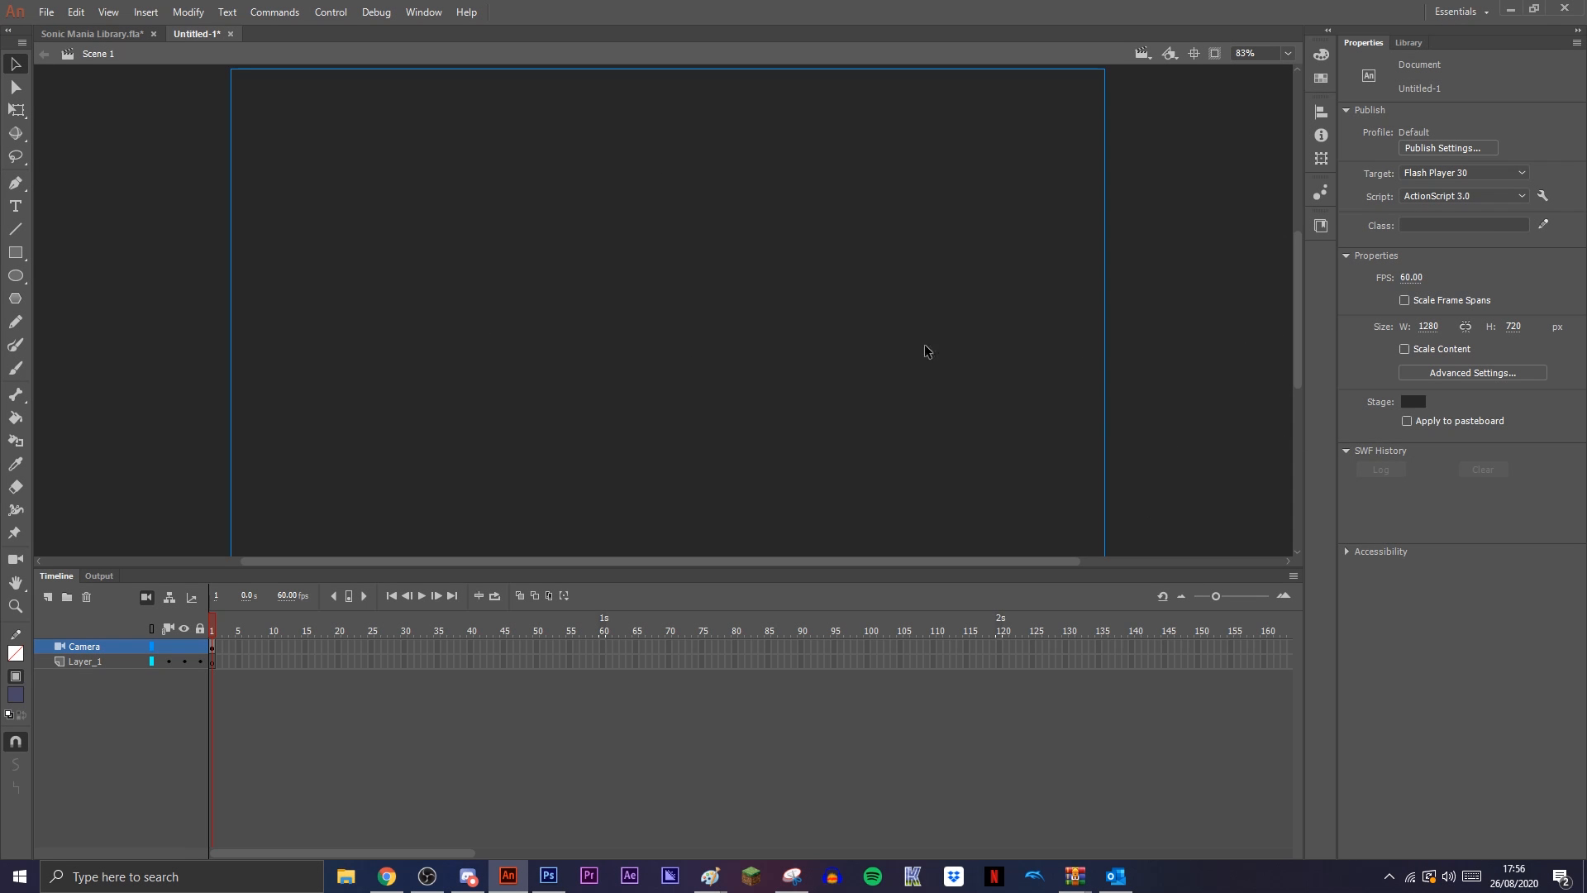
mouse_move(1134, 290)
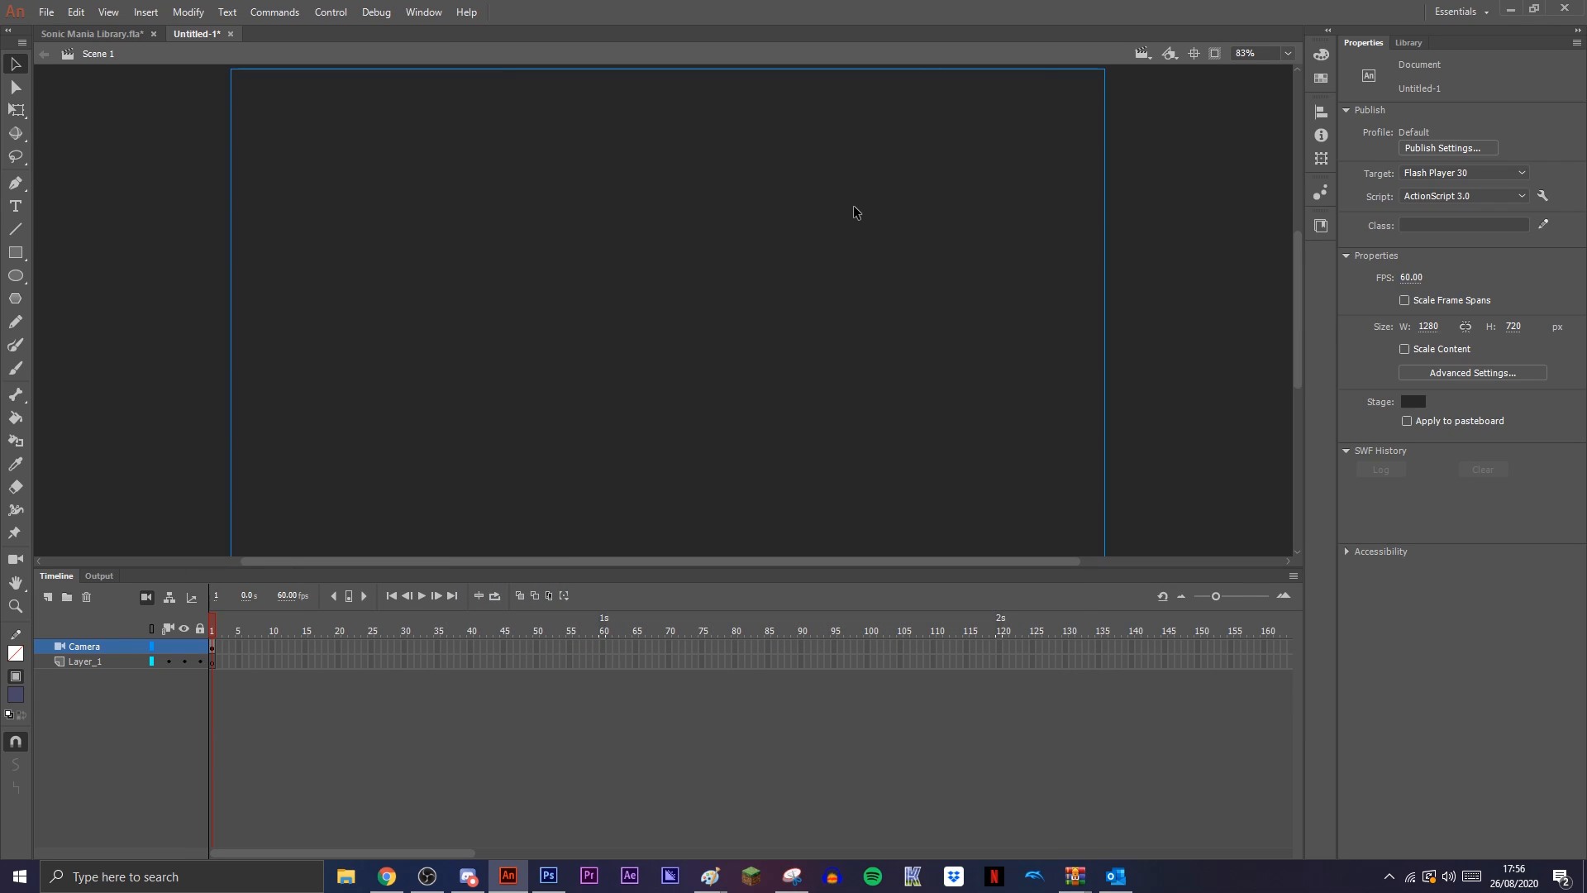
mouse_move(906, 213)
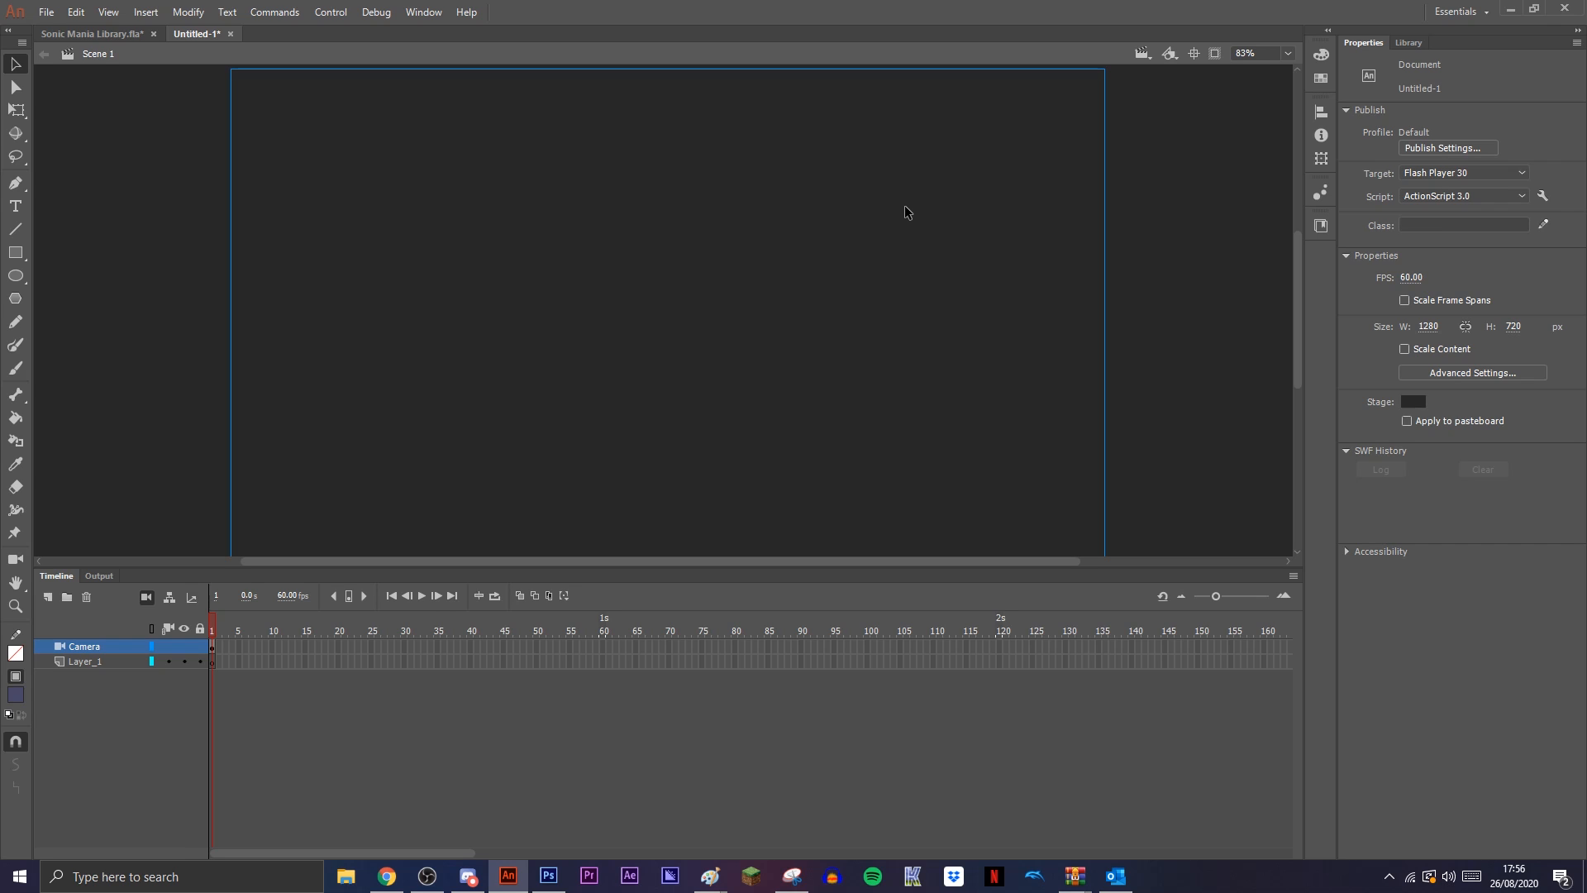
Select one column of Sonic head sprites on the sprite sheet in Paint for copying.
left_click(709, 876)
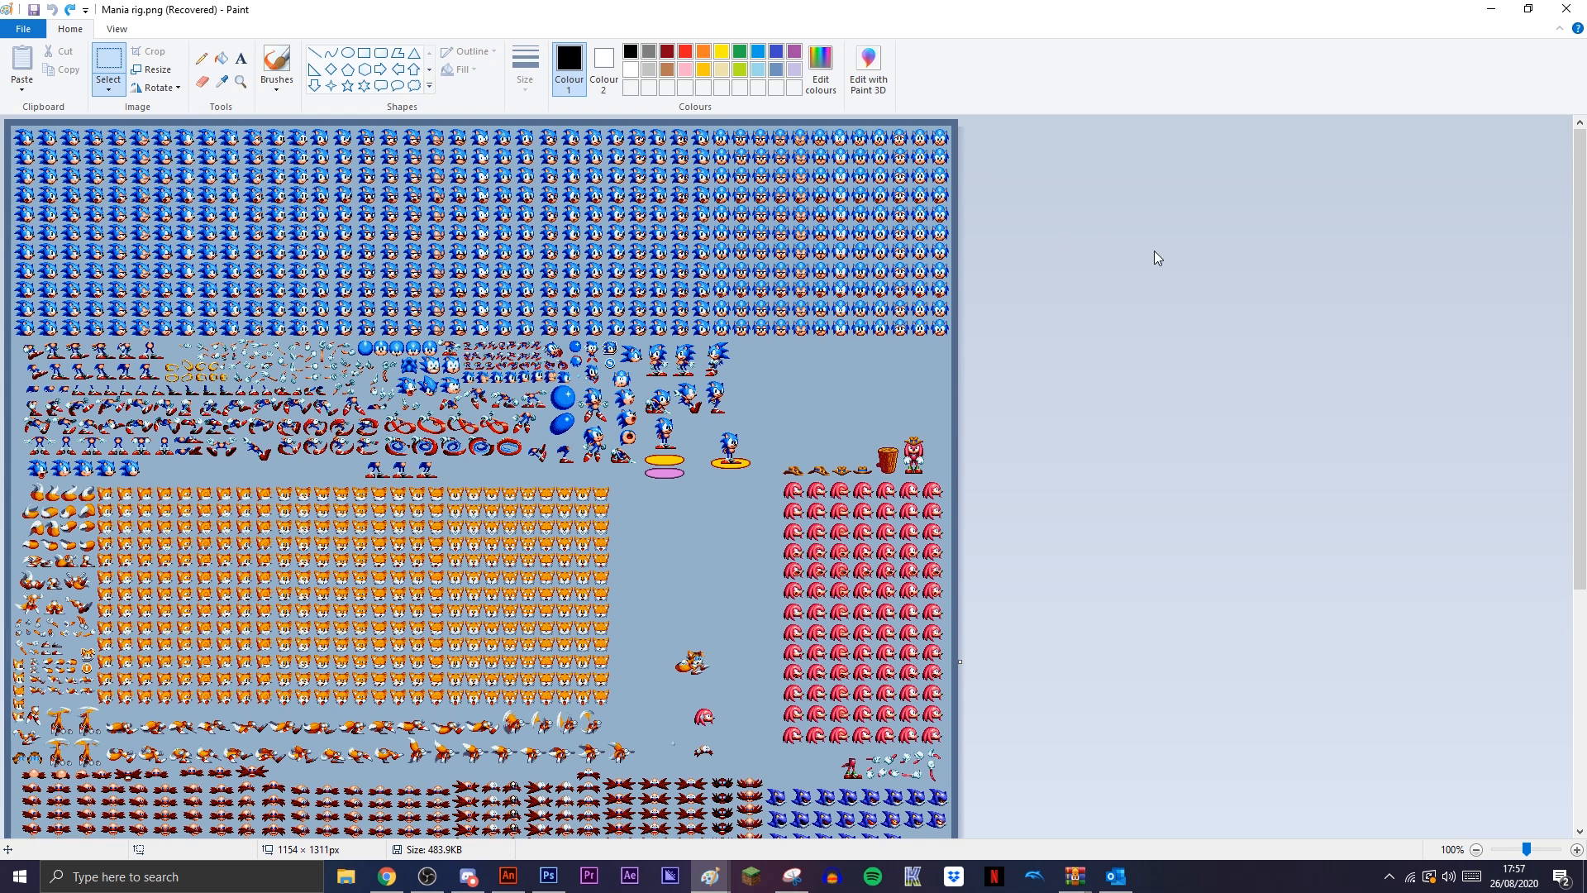
mouse_move(634, 727)
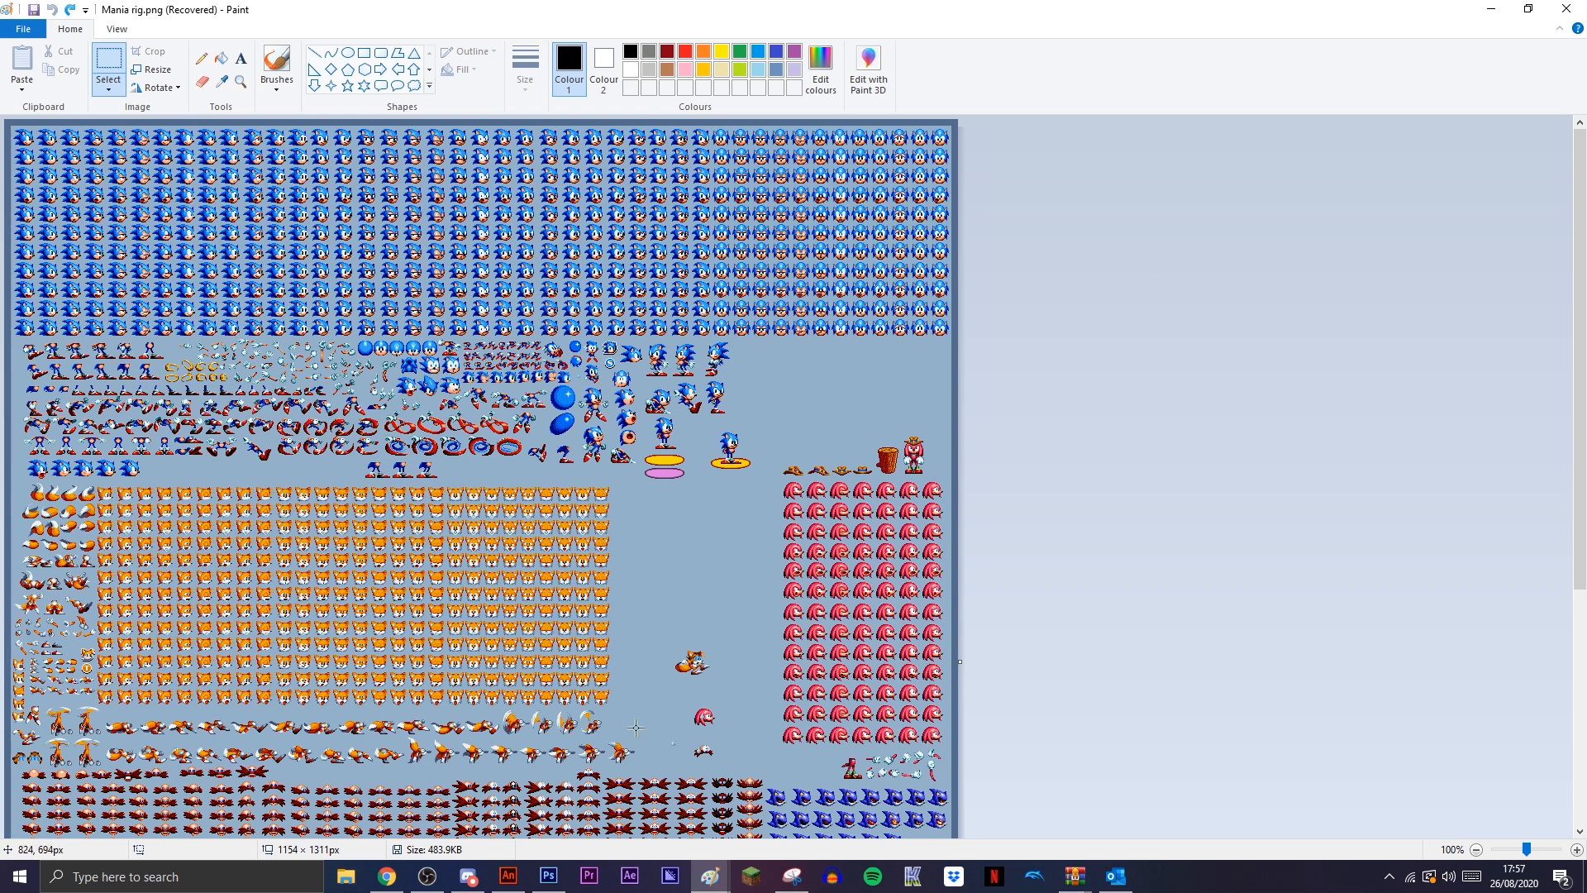
mouse_move(899, 365)
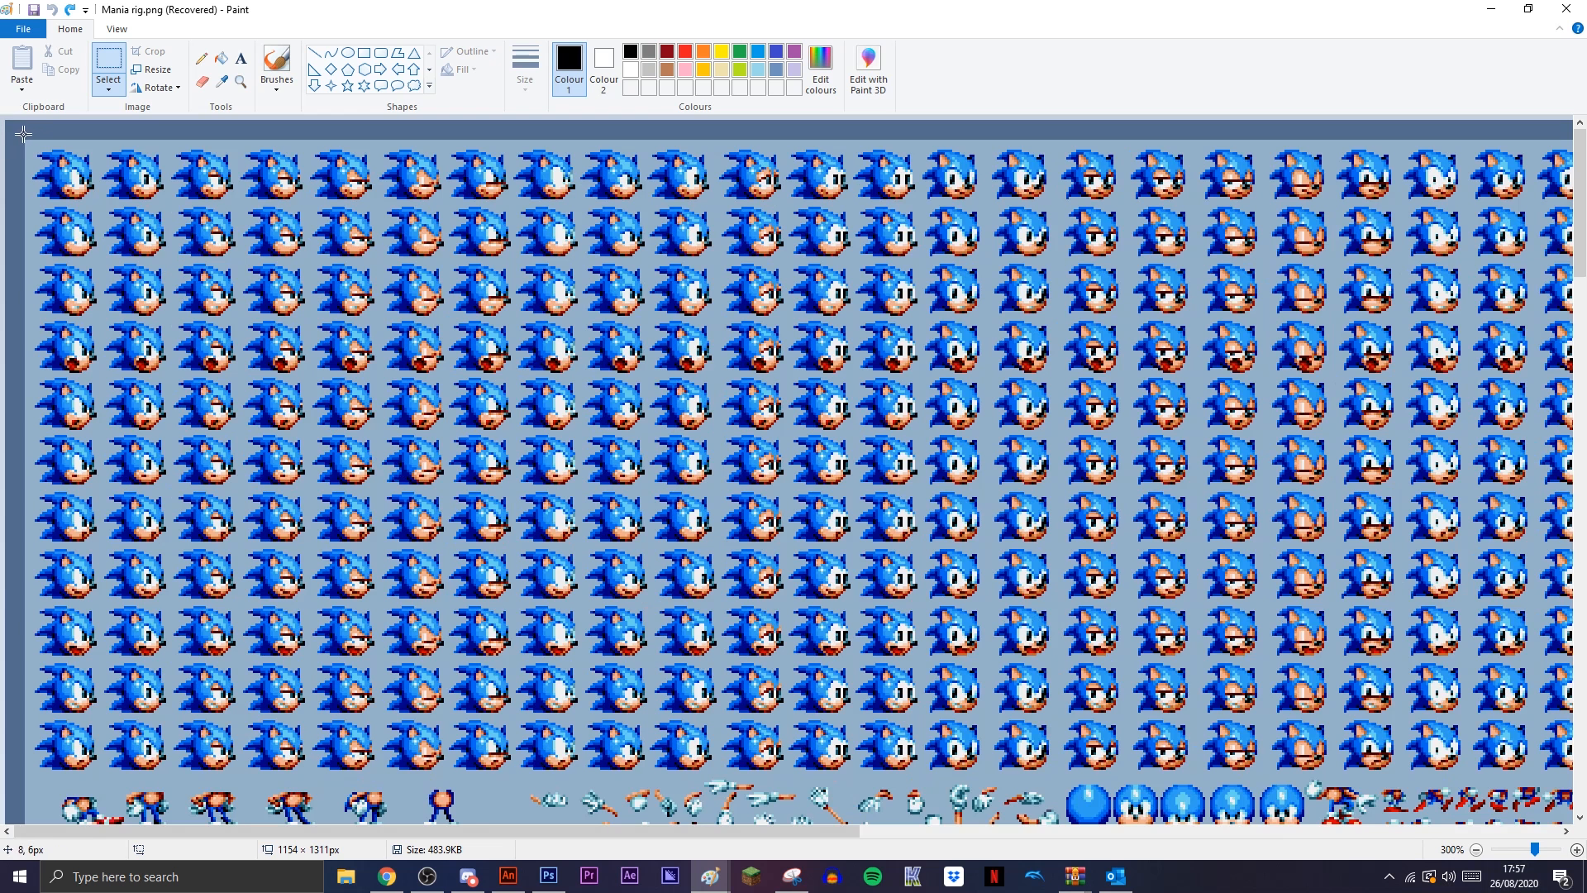
left_click_drag(21, 134, 100, 774)
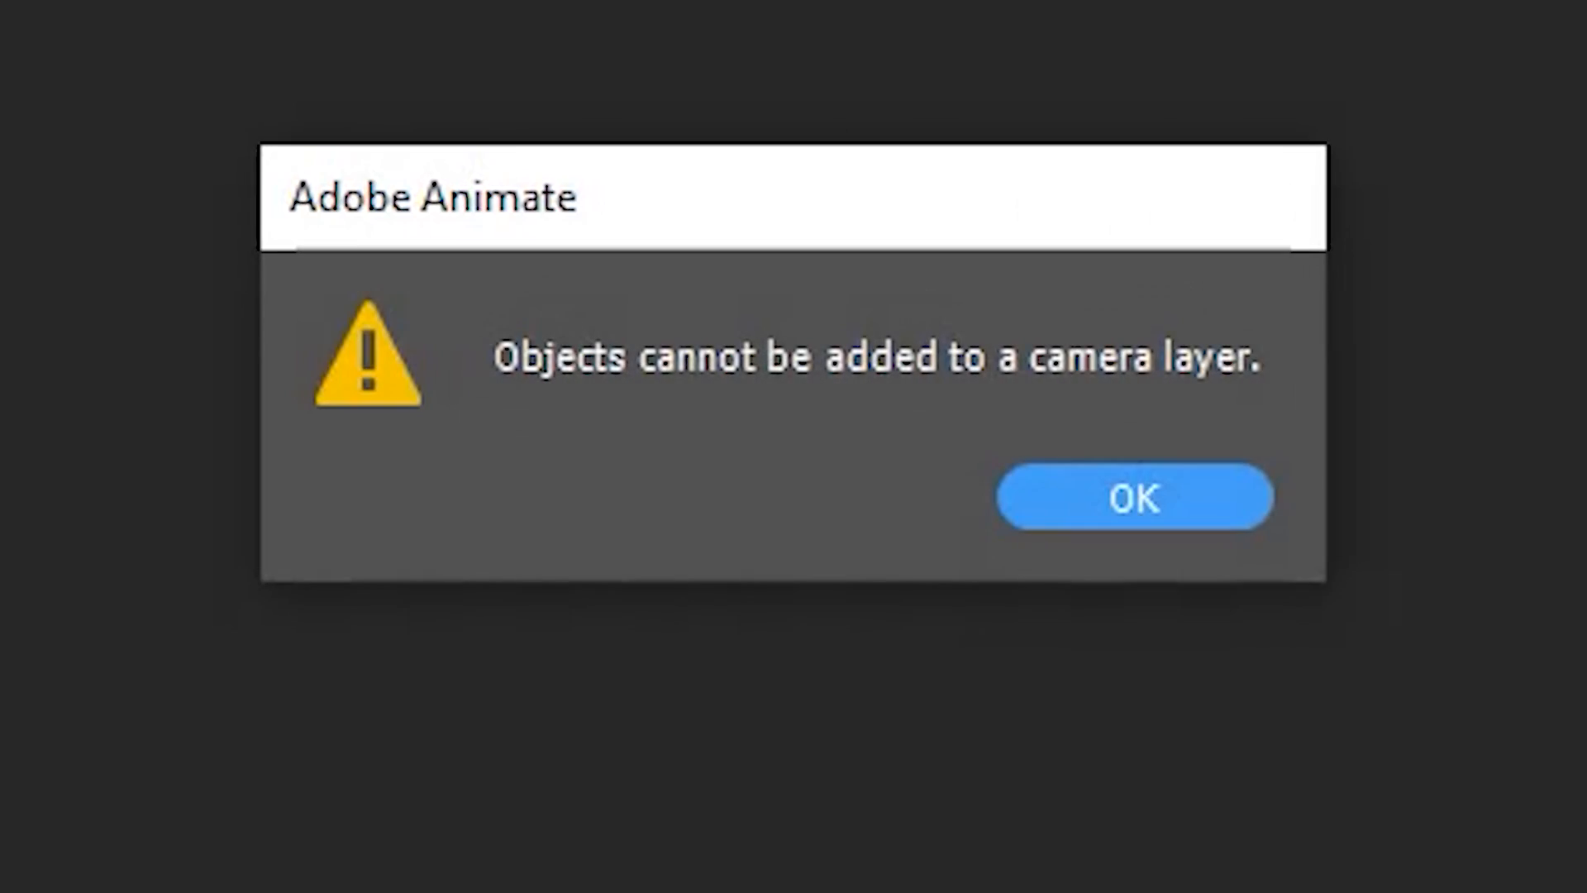
Dismiss the warning, paste the heads on Layer_1 and convert them to a graphic symbol named 'sonic head'.
left_click(1133, 497)
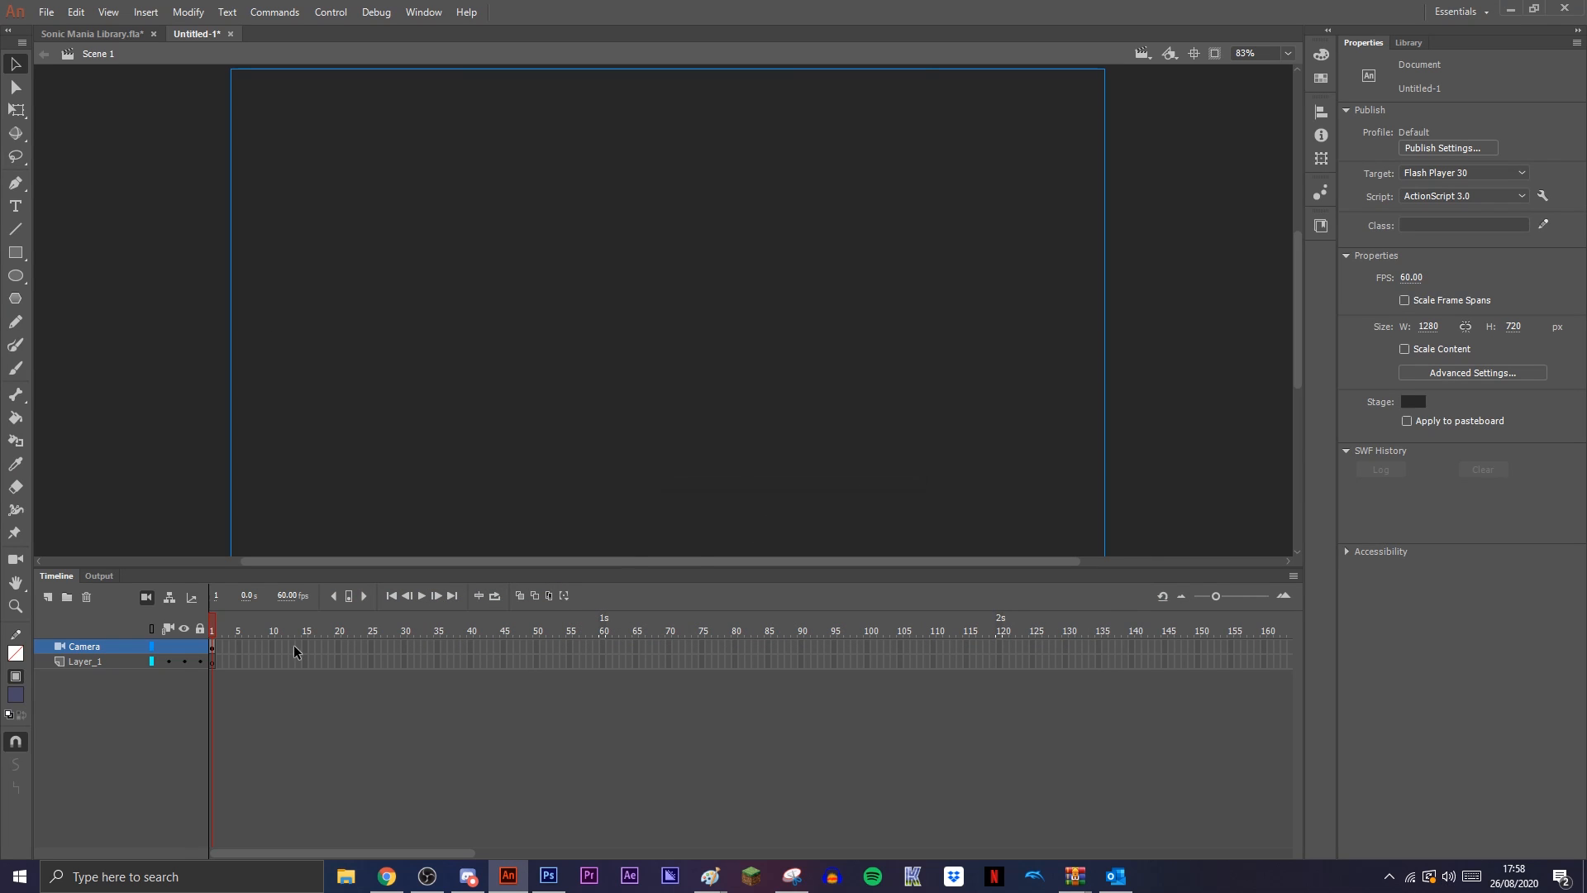
left_click(84, 661)
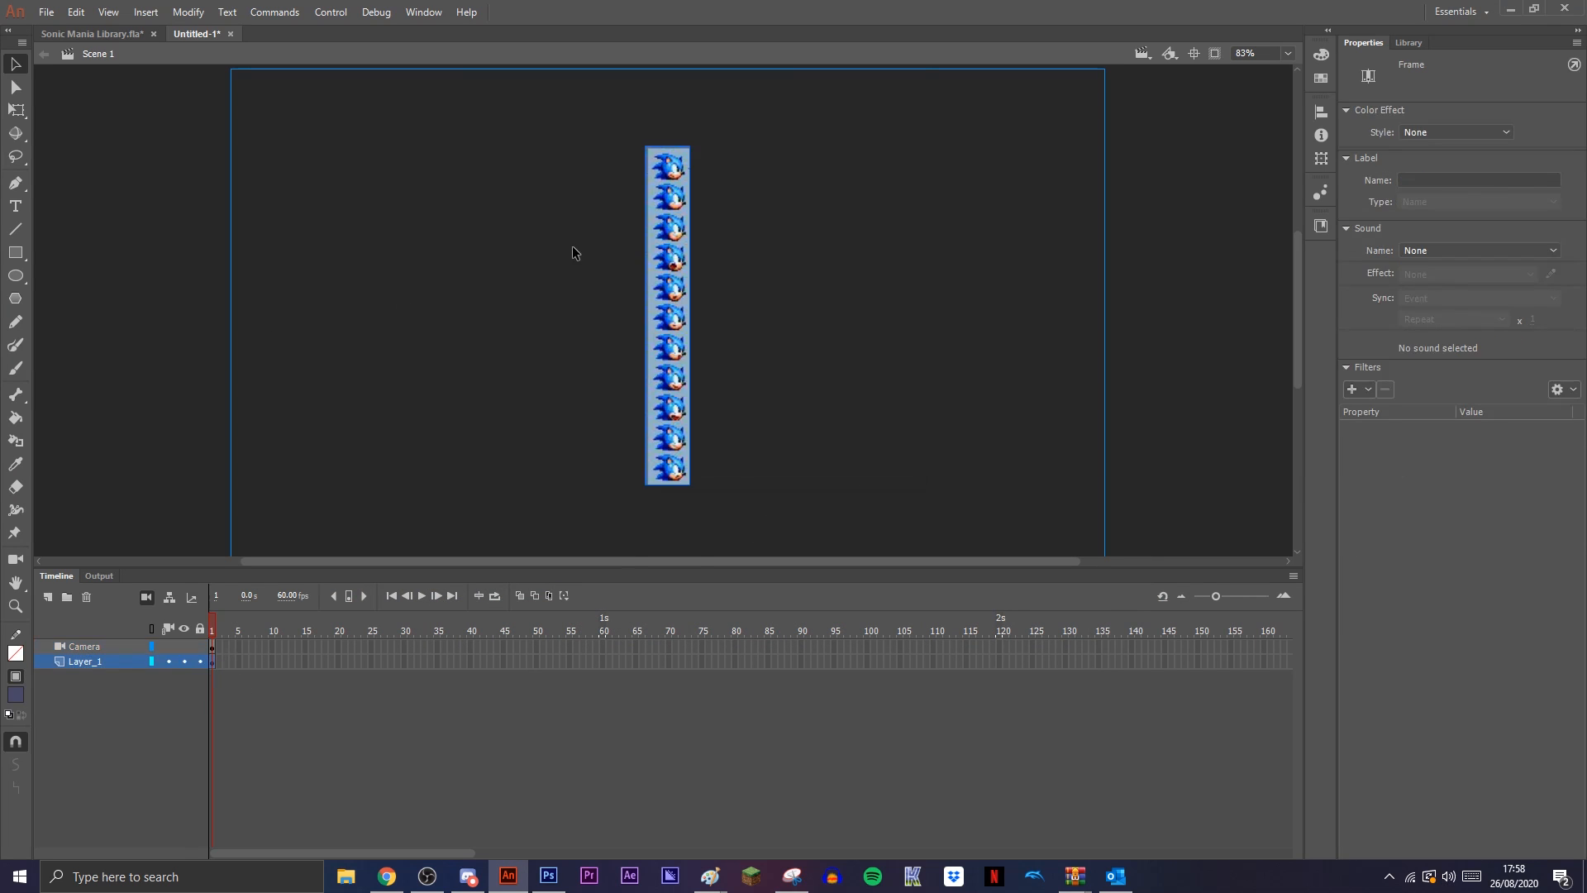
left_click(666, 314)
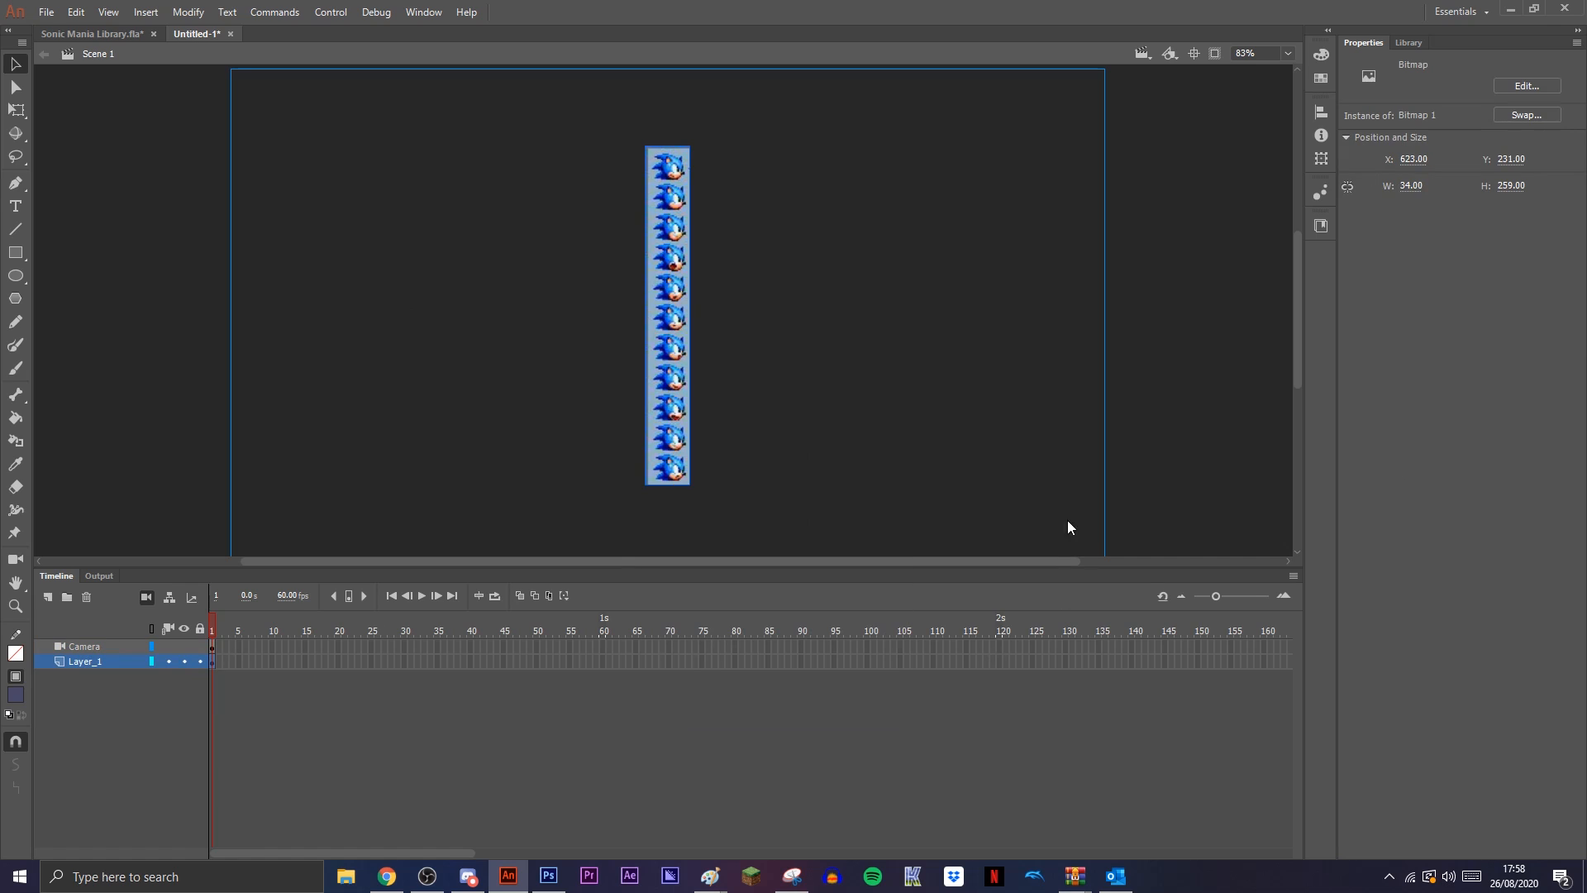
type("sonic")
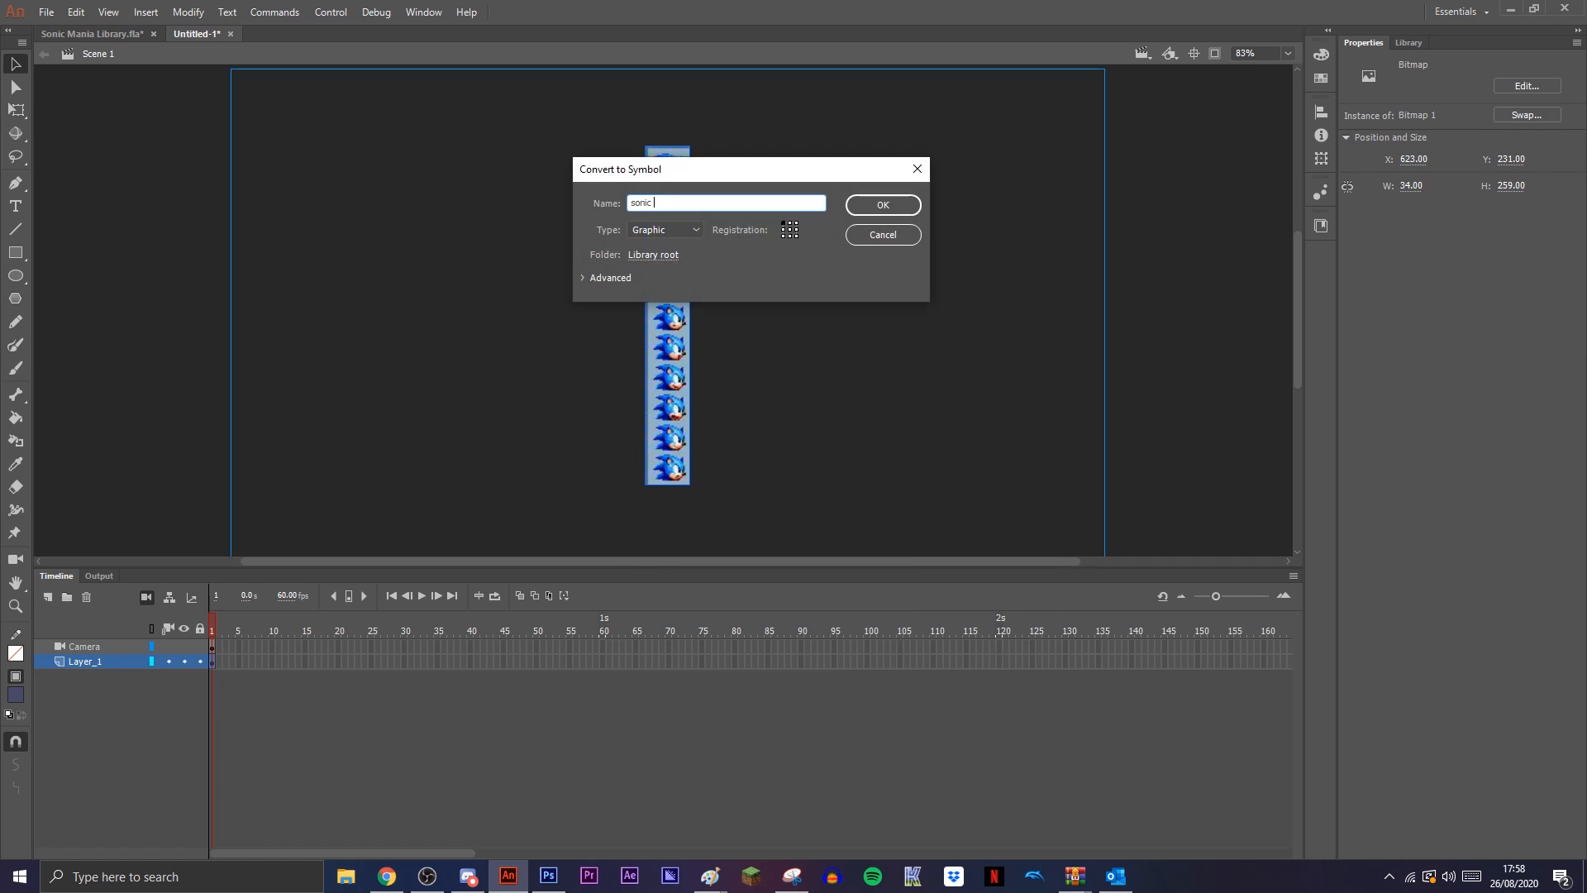
left_click(881, 205)
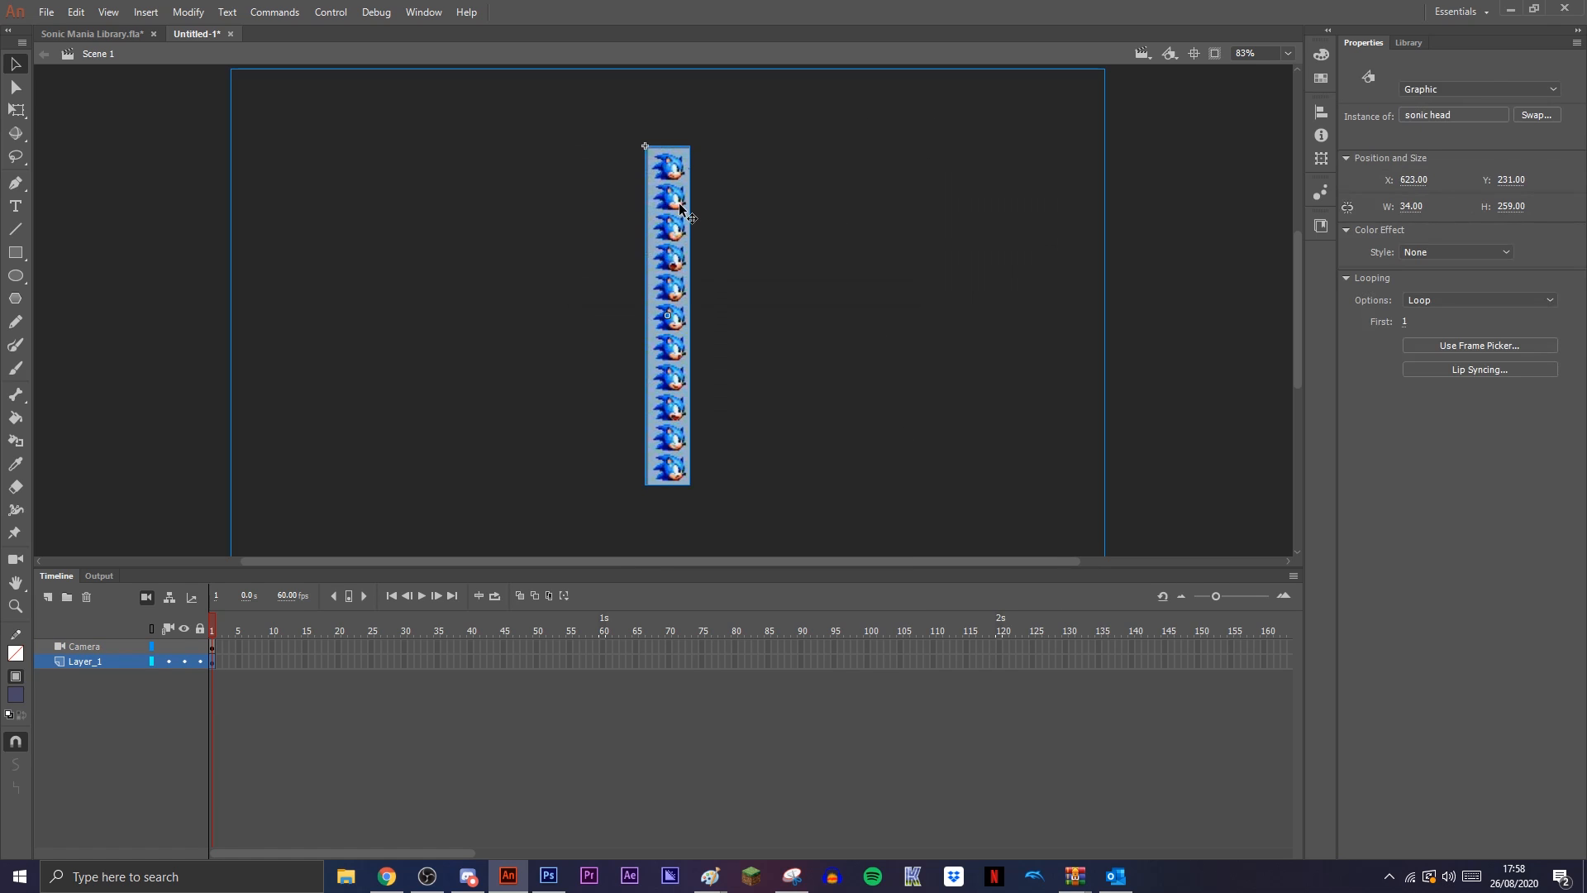
Inside the sonic head symbol, trace the bitmap strip into shapes.
left_click(189, 12)
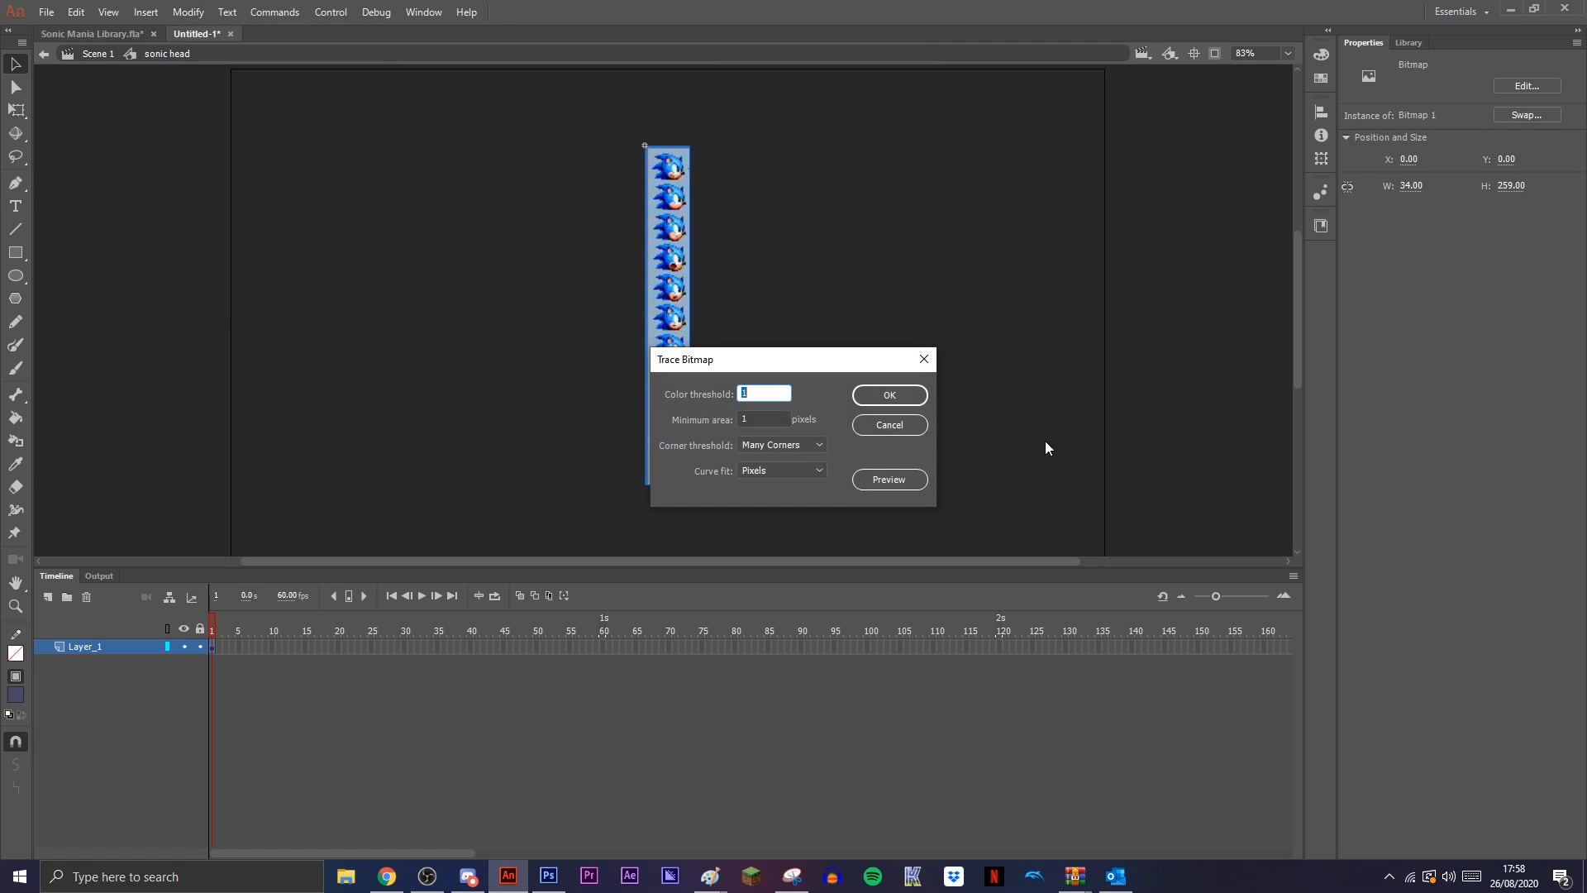
left_click(887, 394)
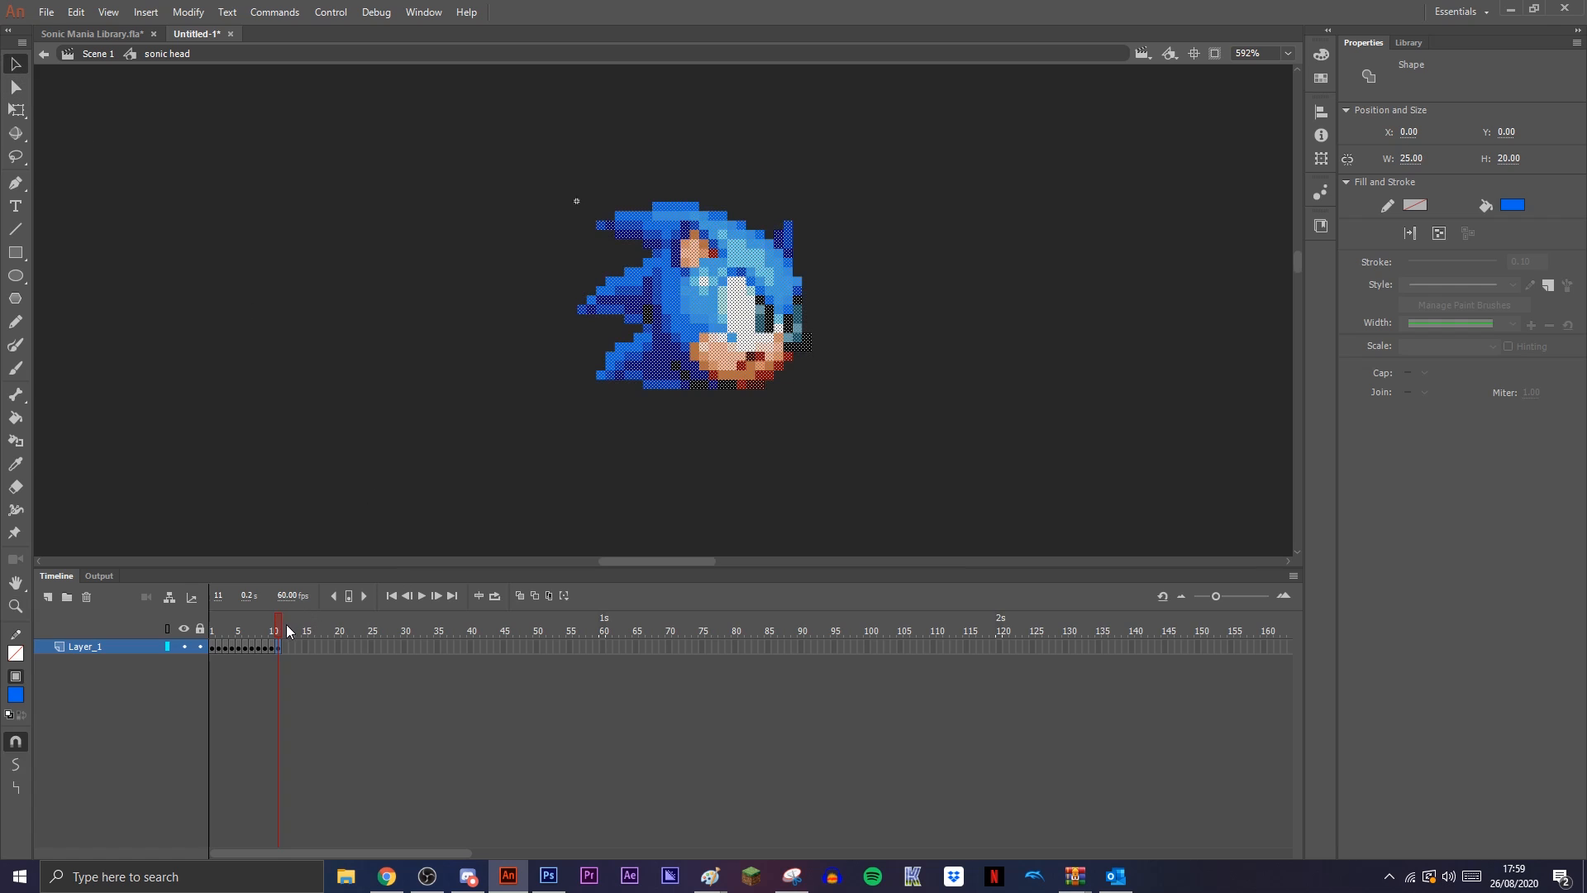
Set the head instance's Looping to Single Frame and bring up its frame picker.
left_click(231, 628)
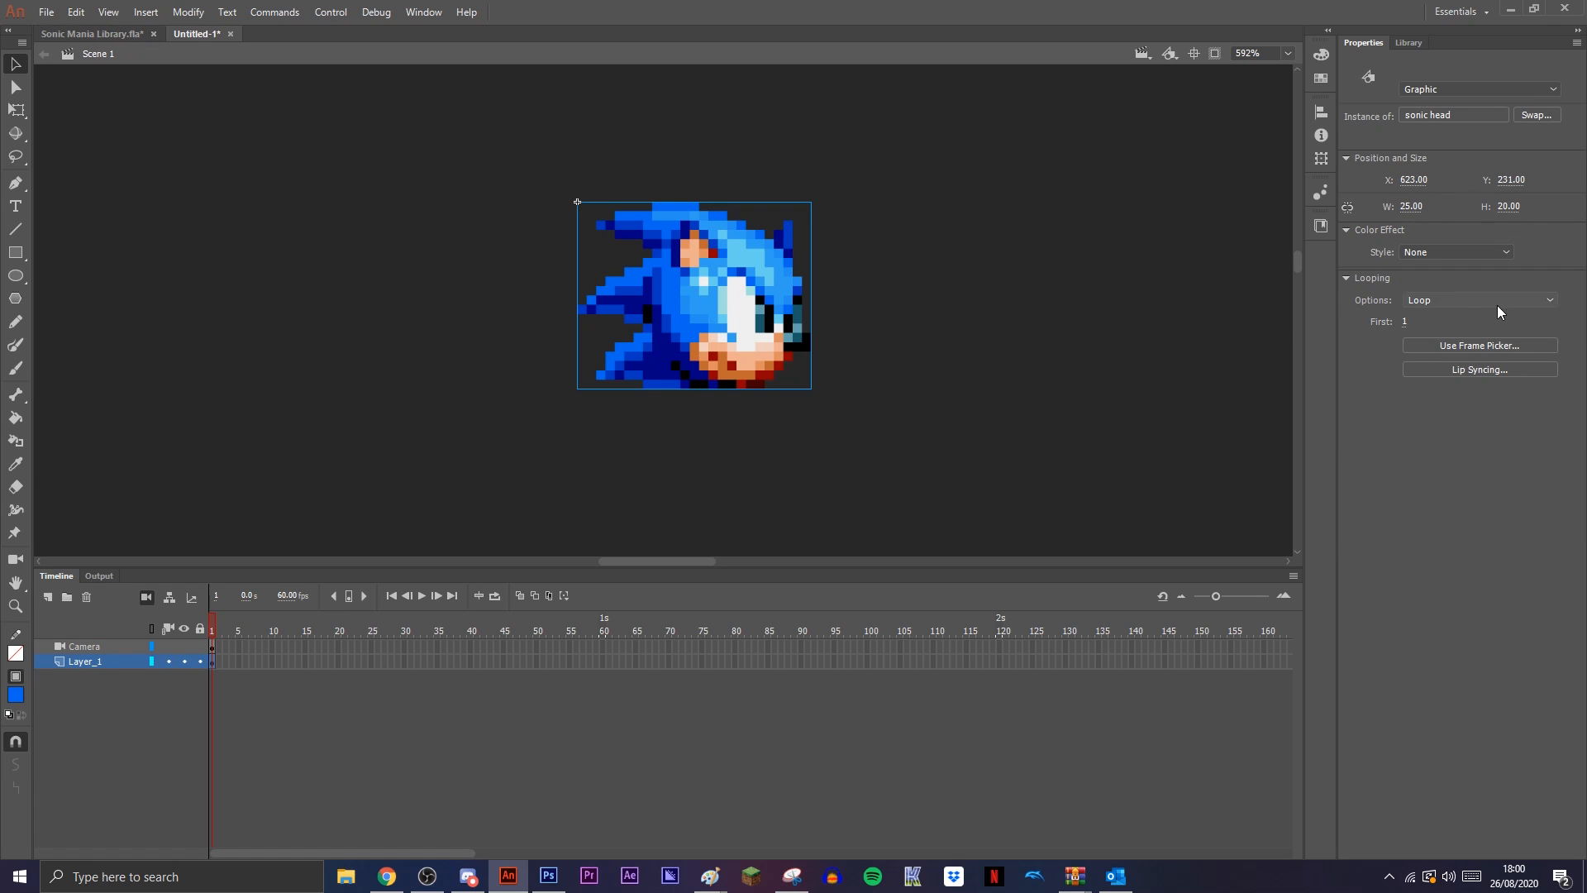
left_click(1478, 299)
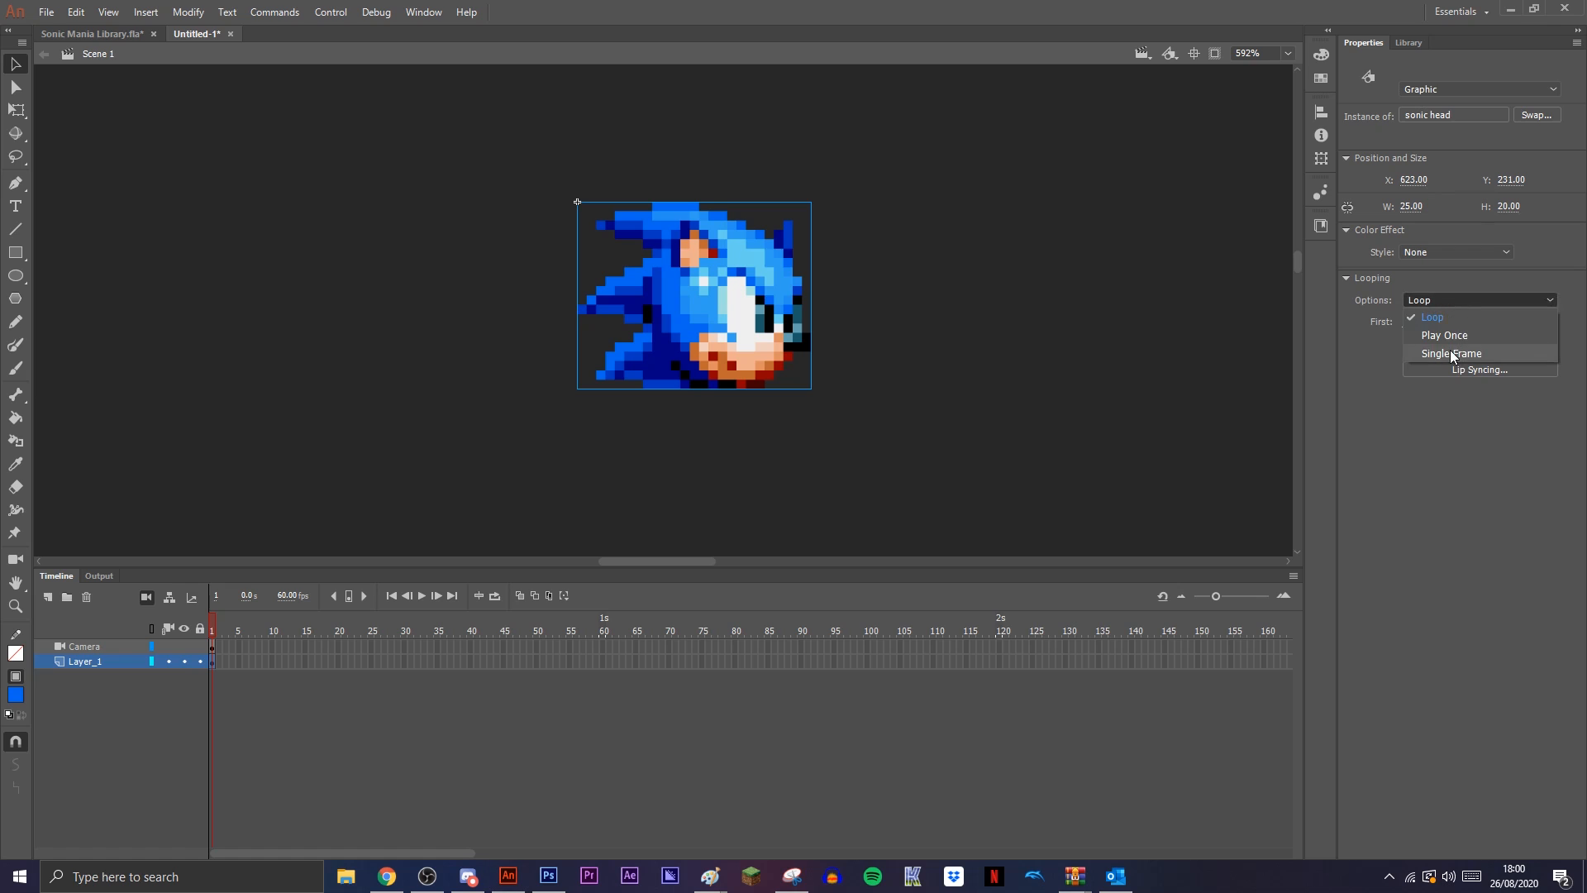
left_click(1451, 354)
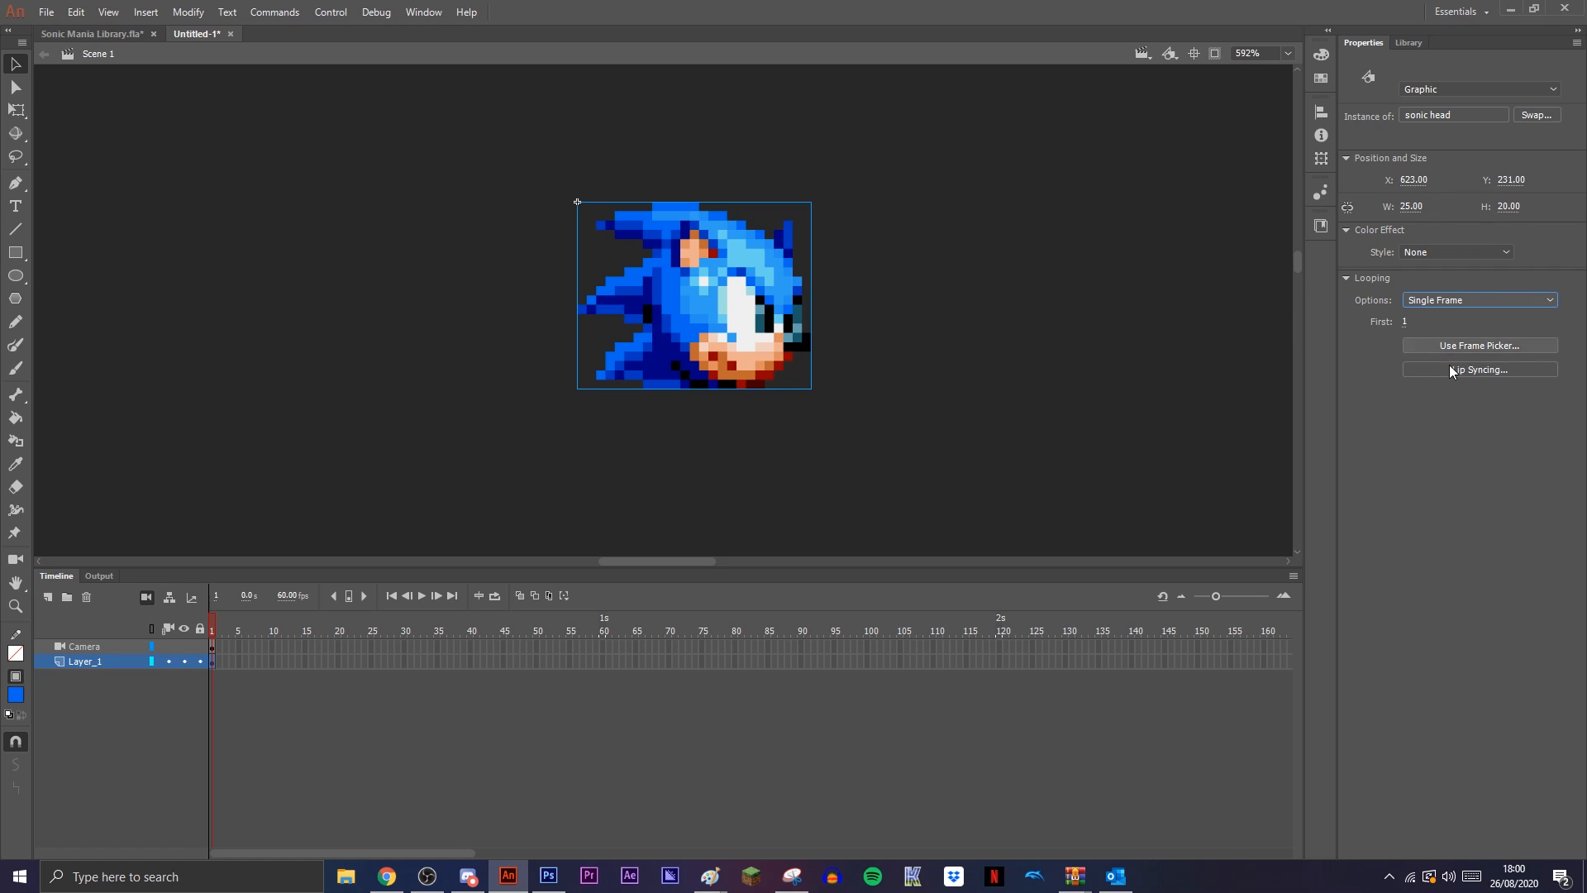
left_click(1477, 345)
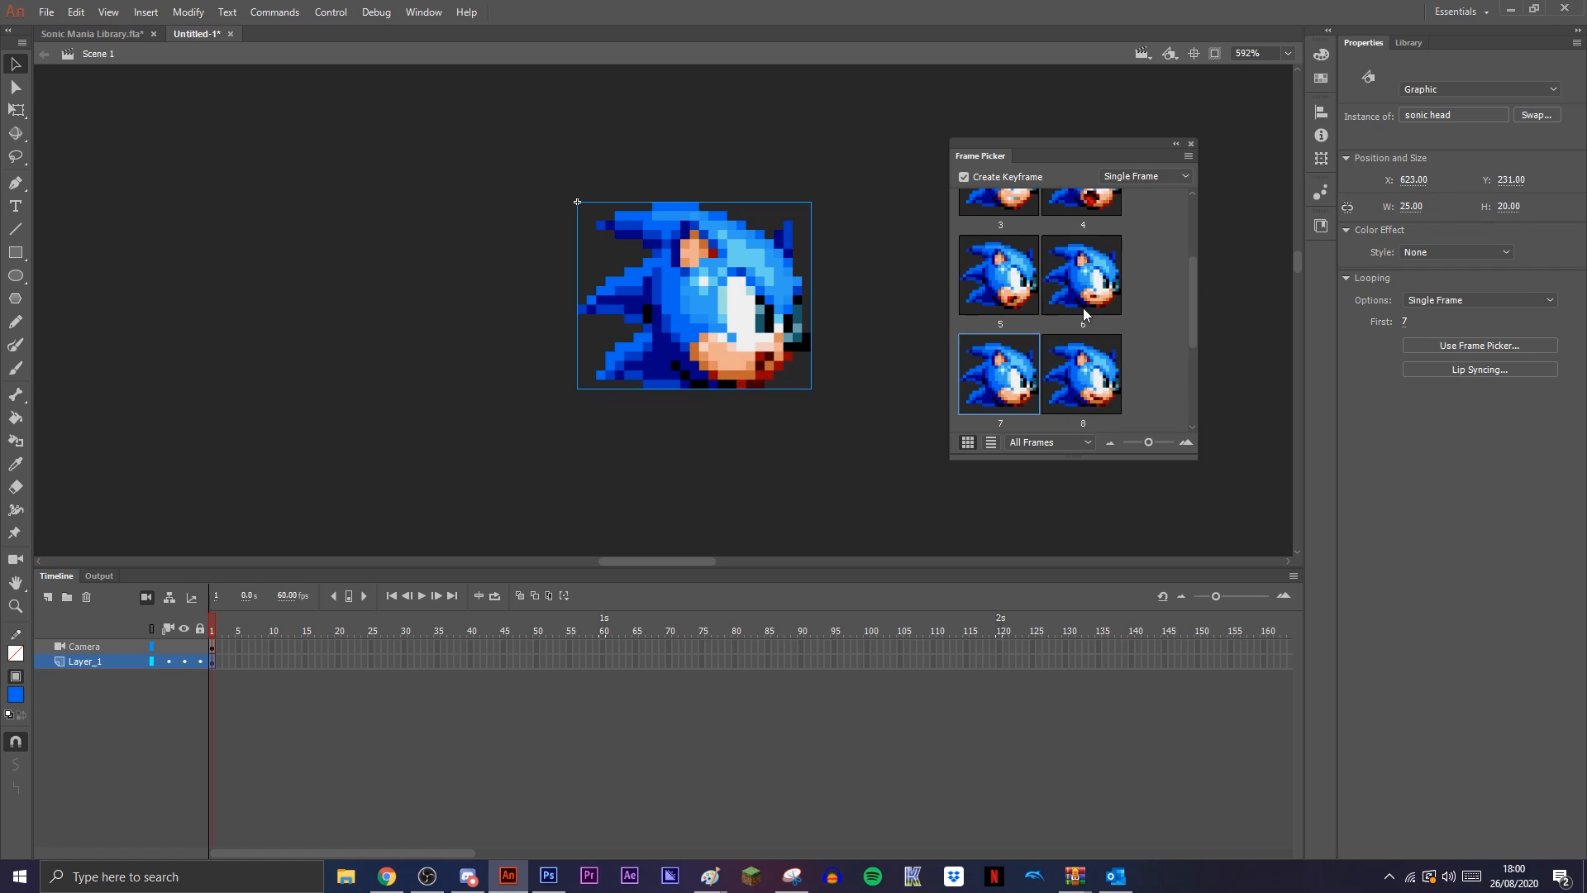
Choose the open-mouthed head frame 9 for the instance and add body and arm pieces on new layers.
left_click(1081, 372)
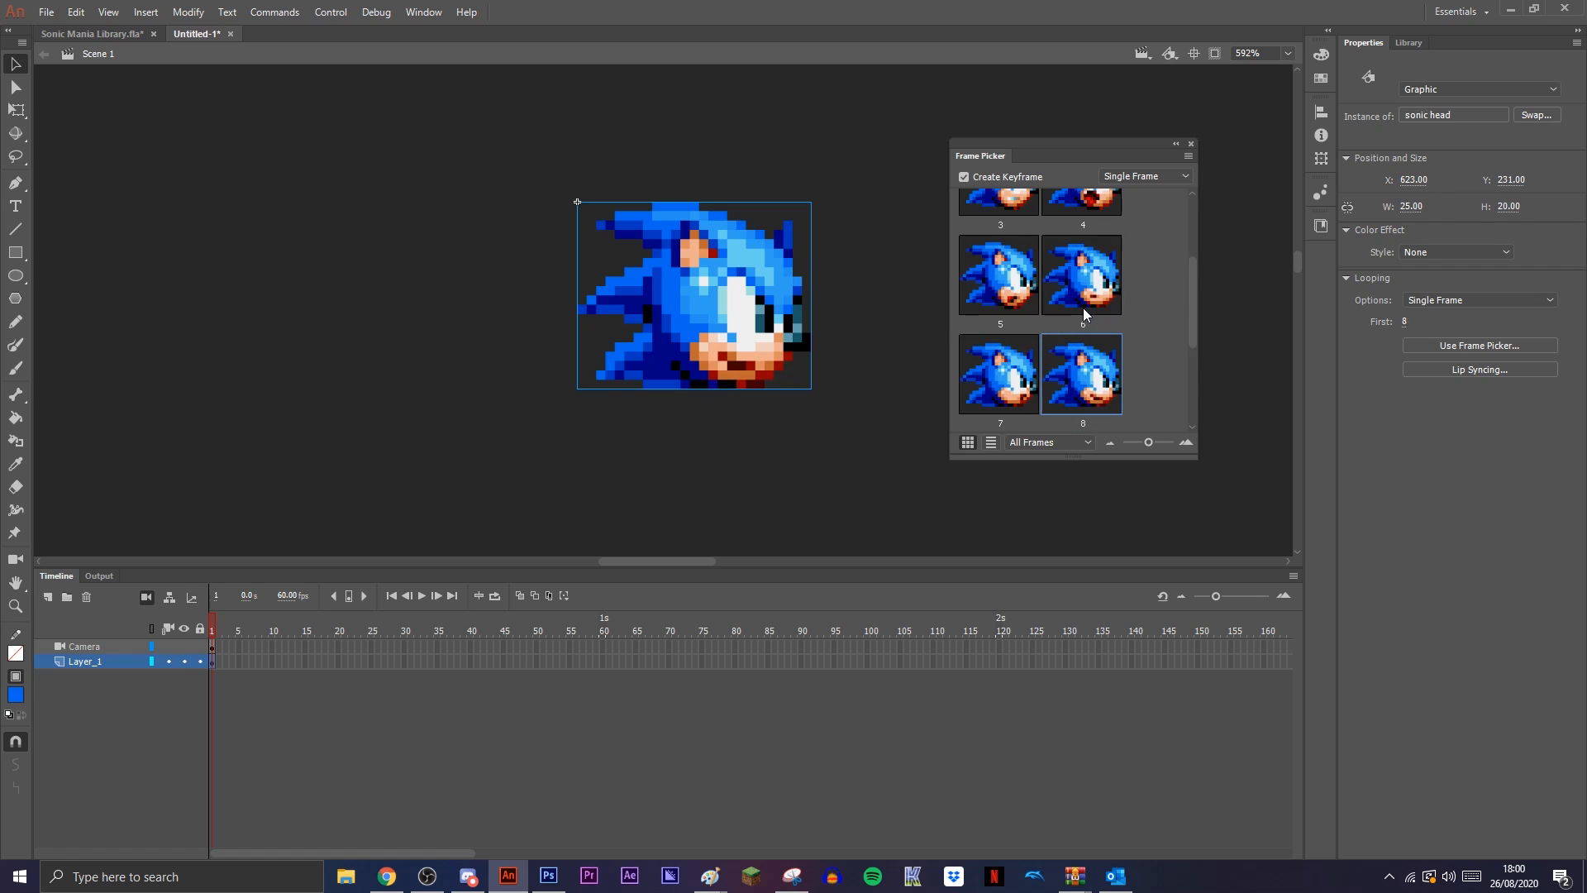
left_click(998, 276)
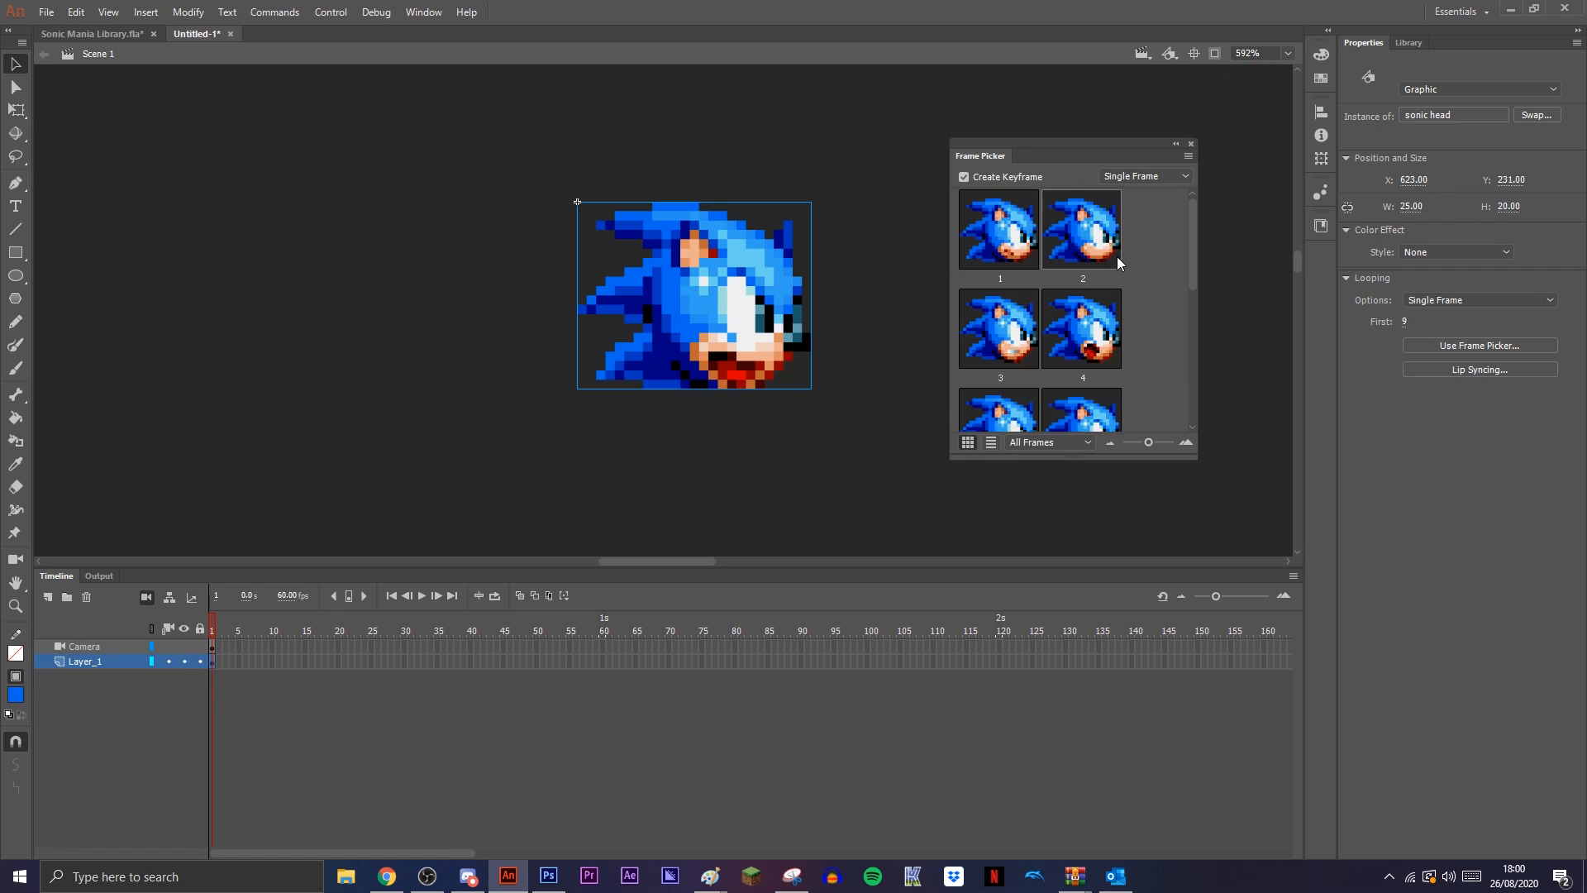
left_click(998, 228)
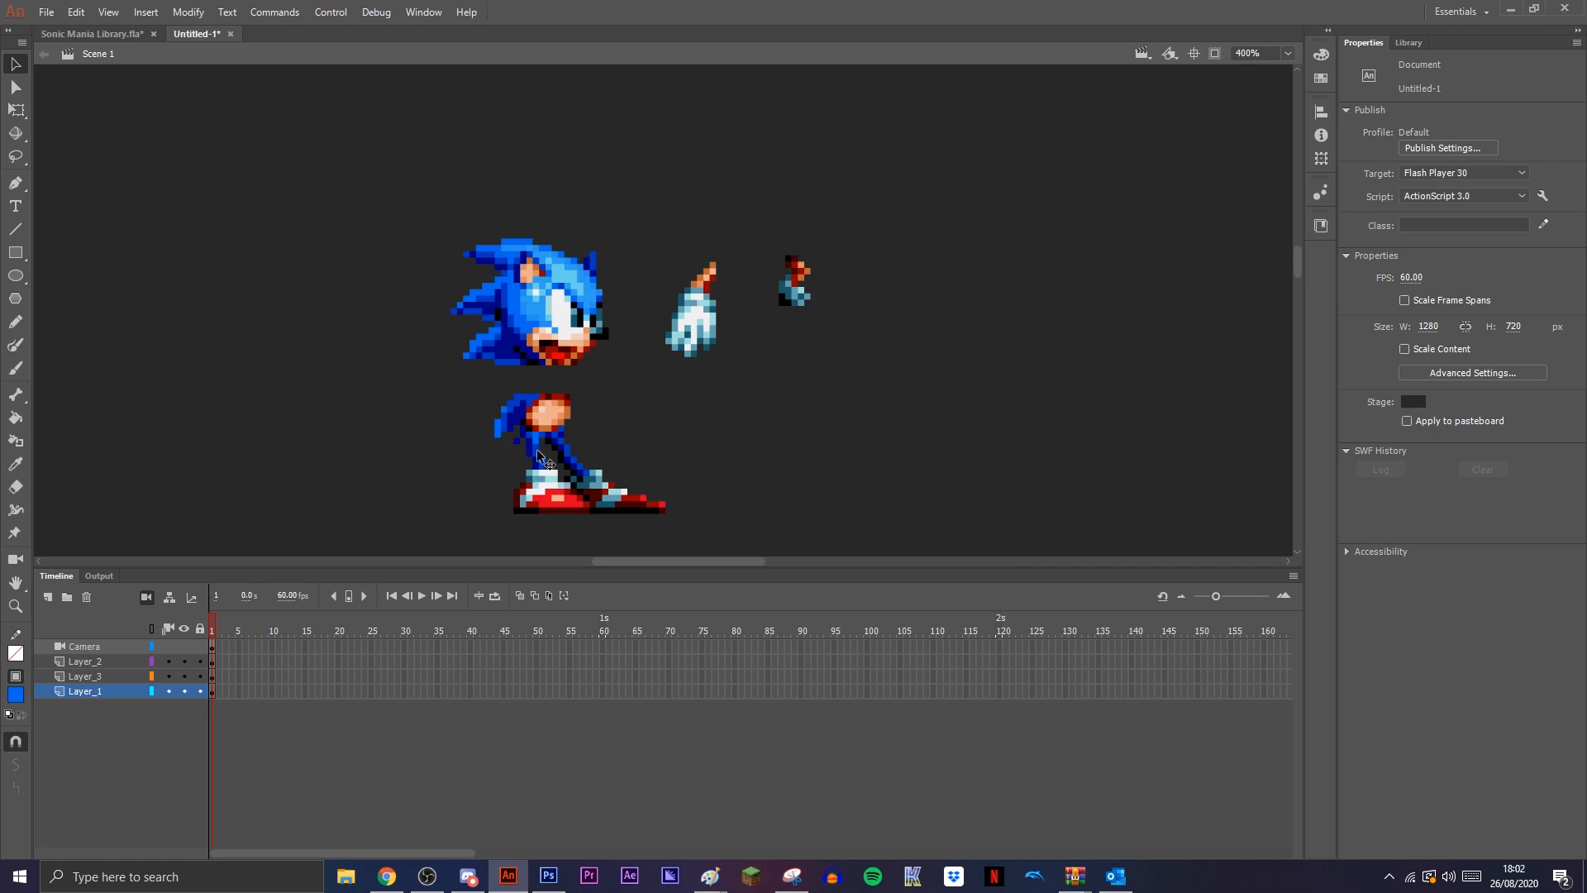
Move the body piece to the right on the stage and nudge it into position.
left_click_drag(547, 456, 709, 435)
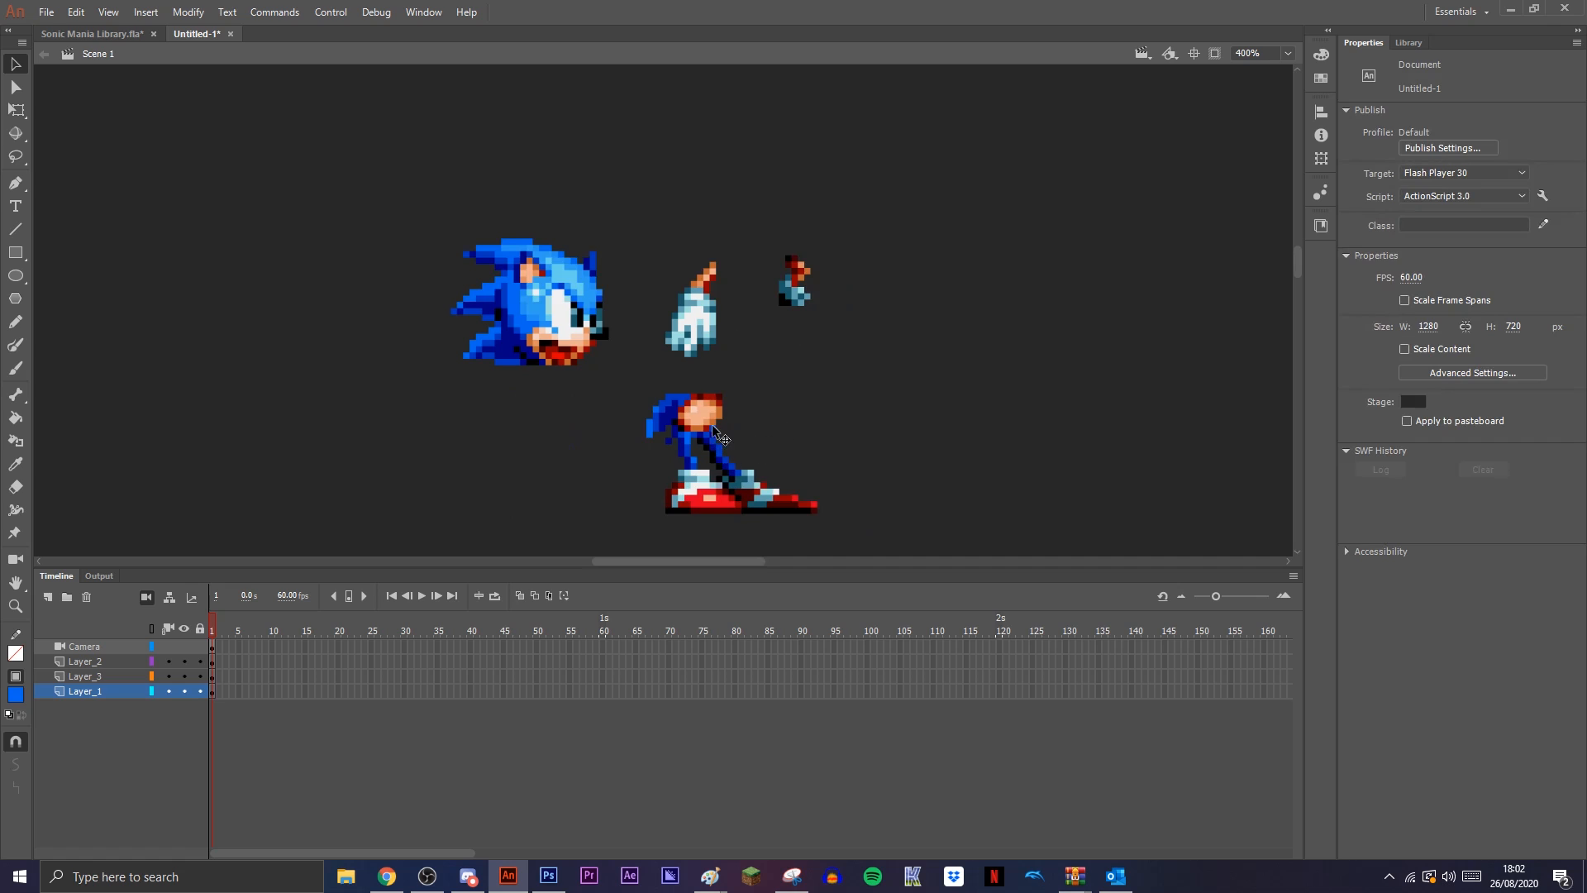
left_click(697, 449)
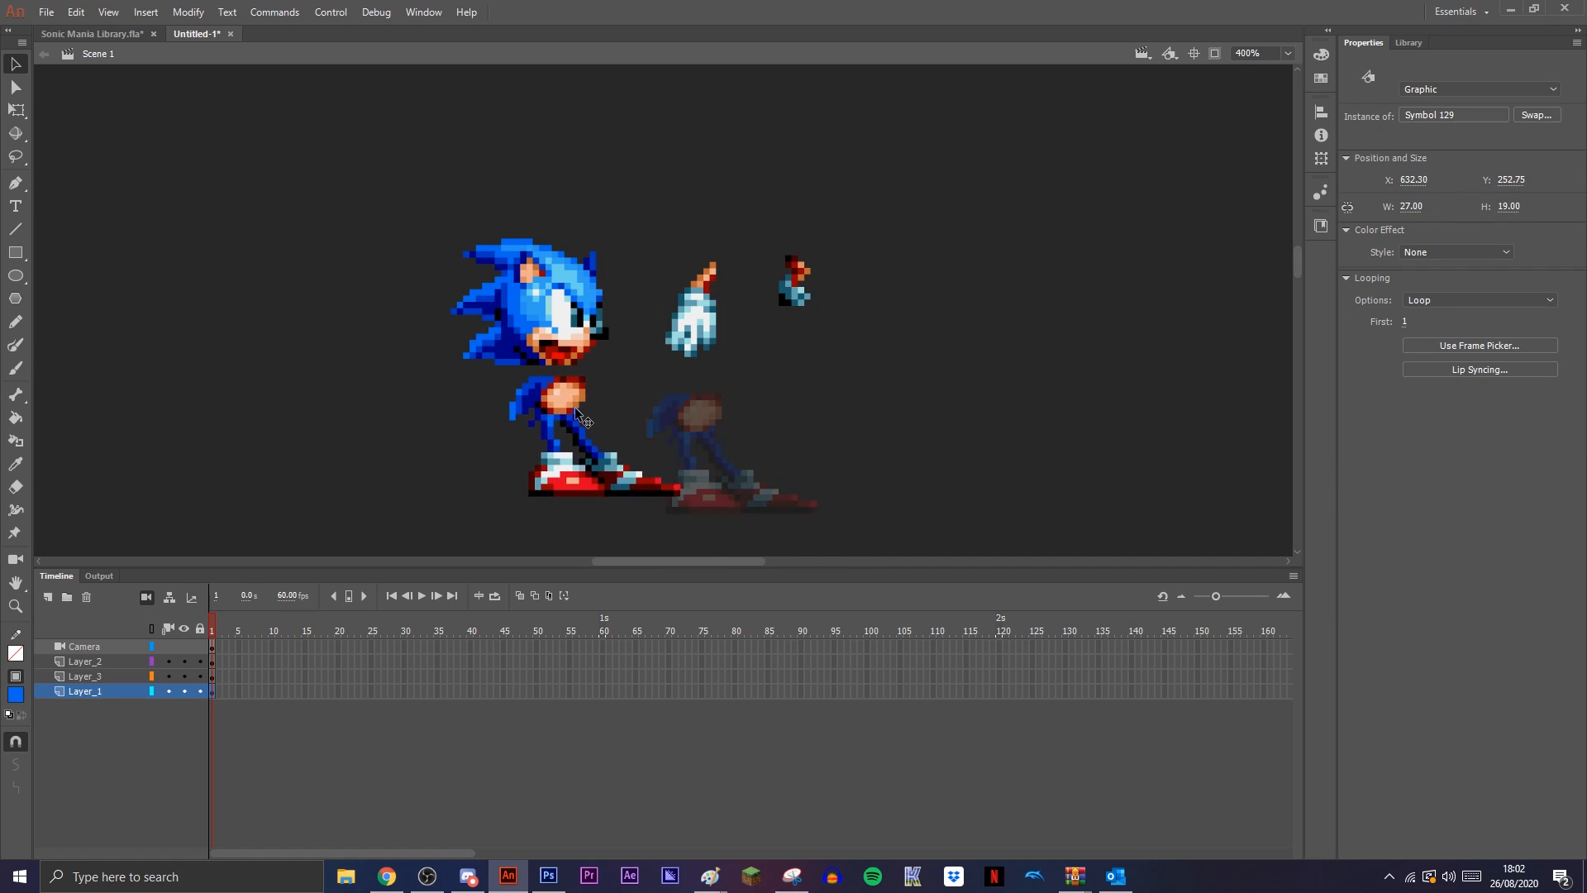
left_click_drag(561, 415, 557, 410)
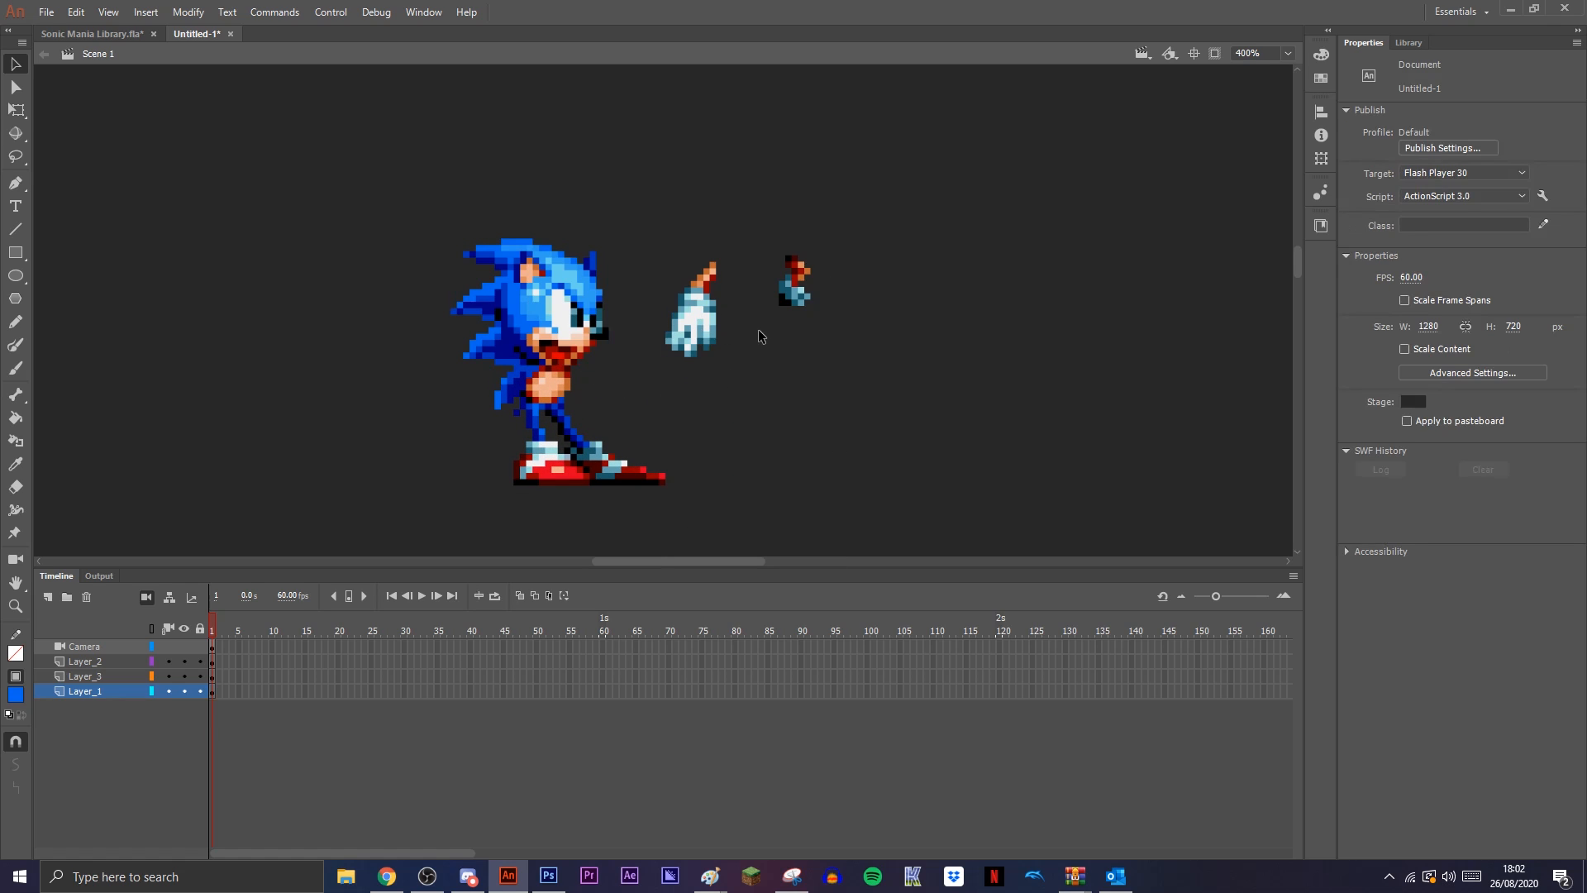
mouse_move(948, 430)
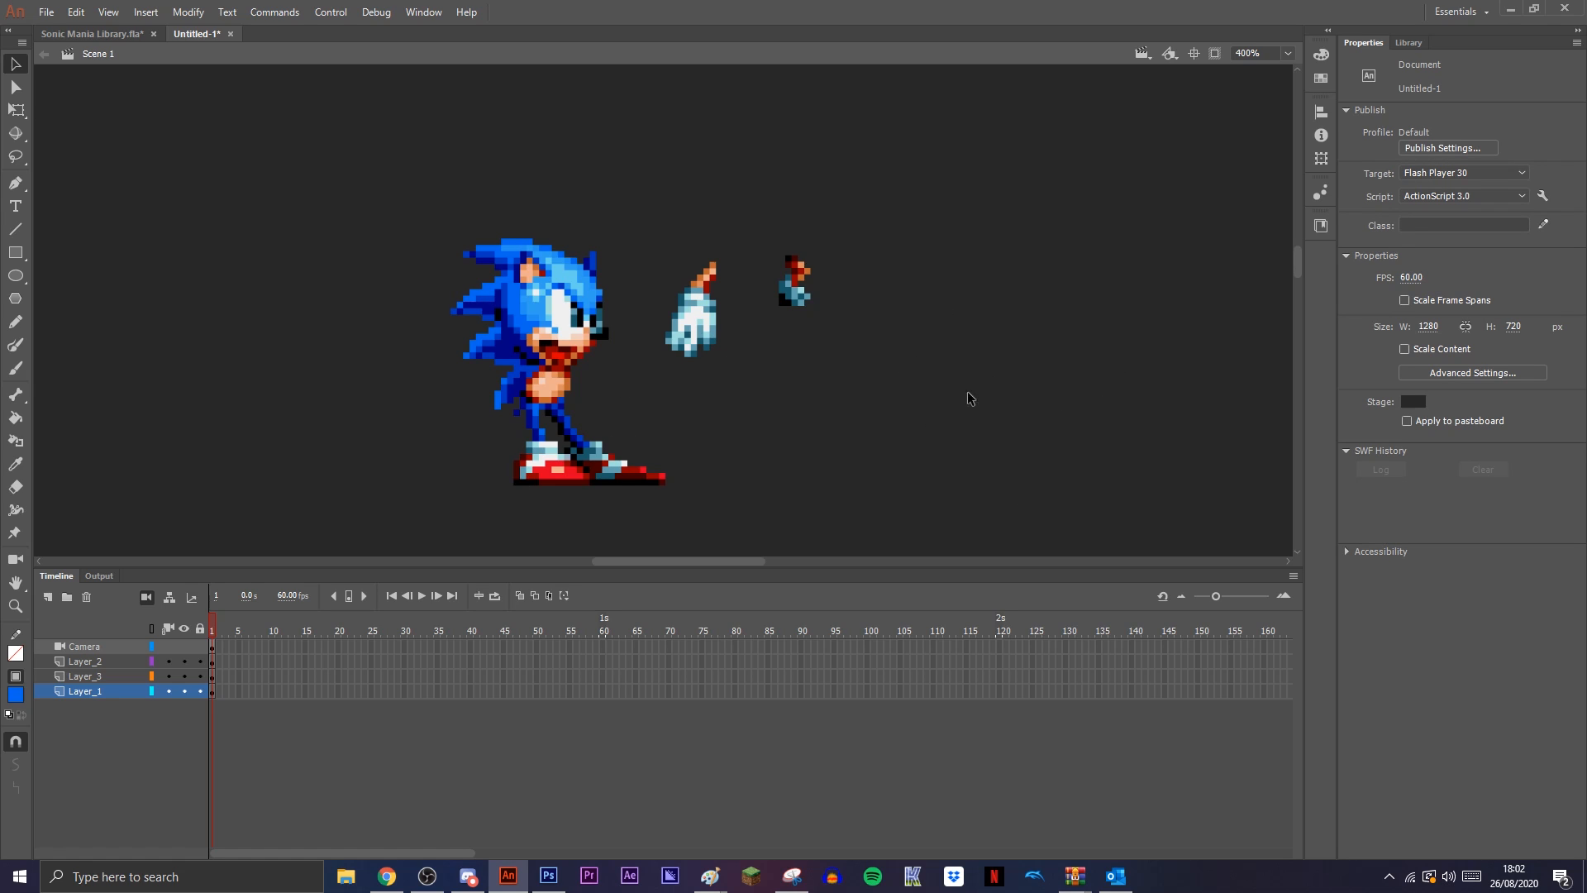
mouse_move(1114, 405)
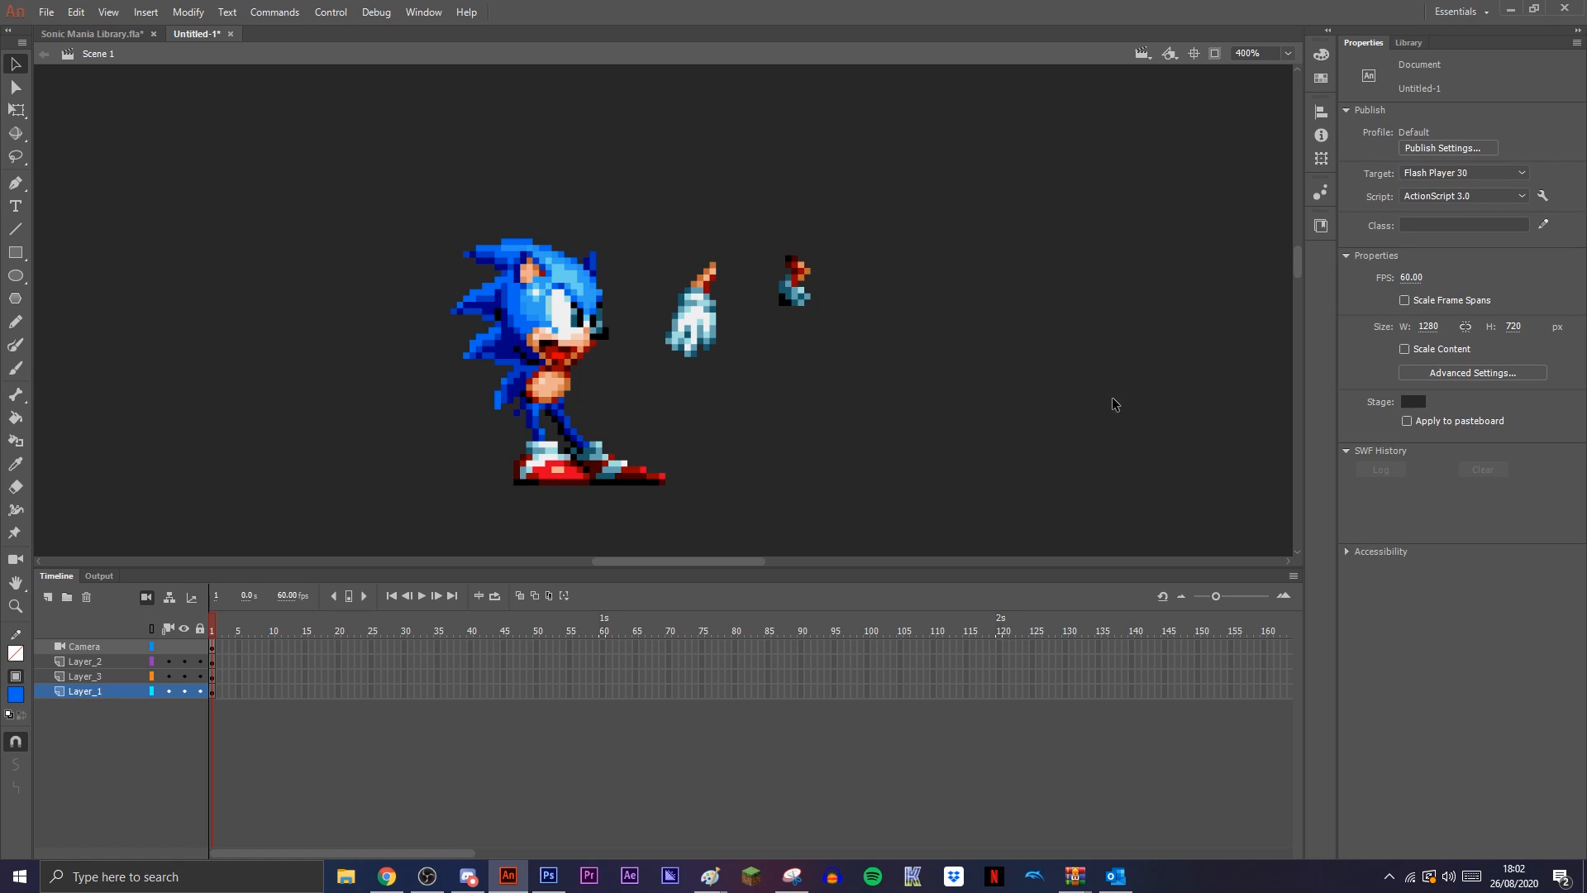
mouse_move(706, 334)
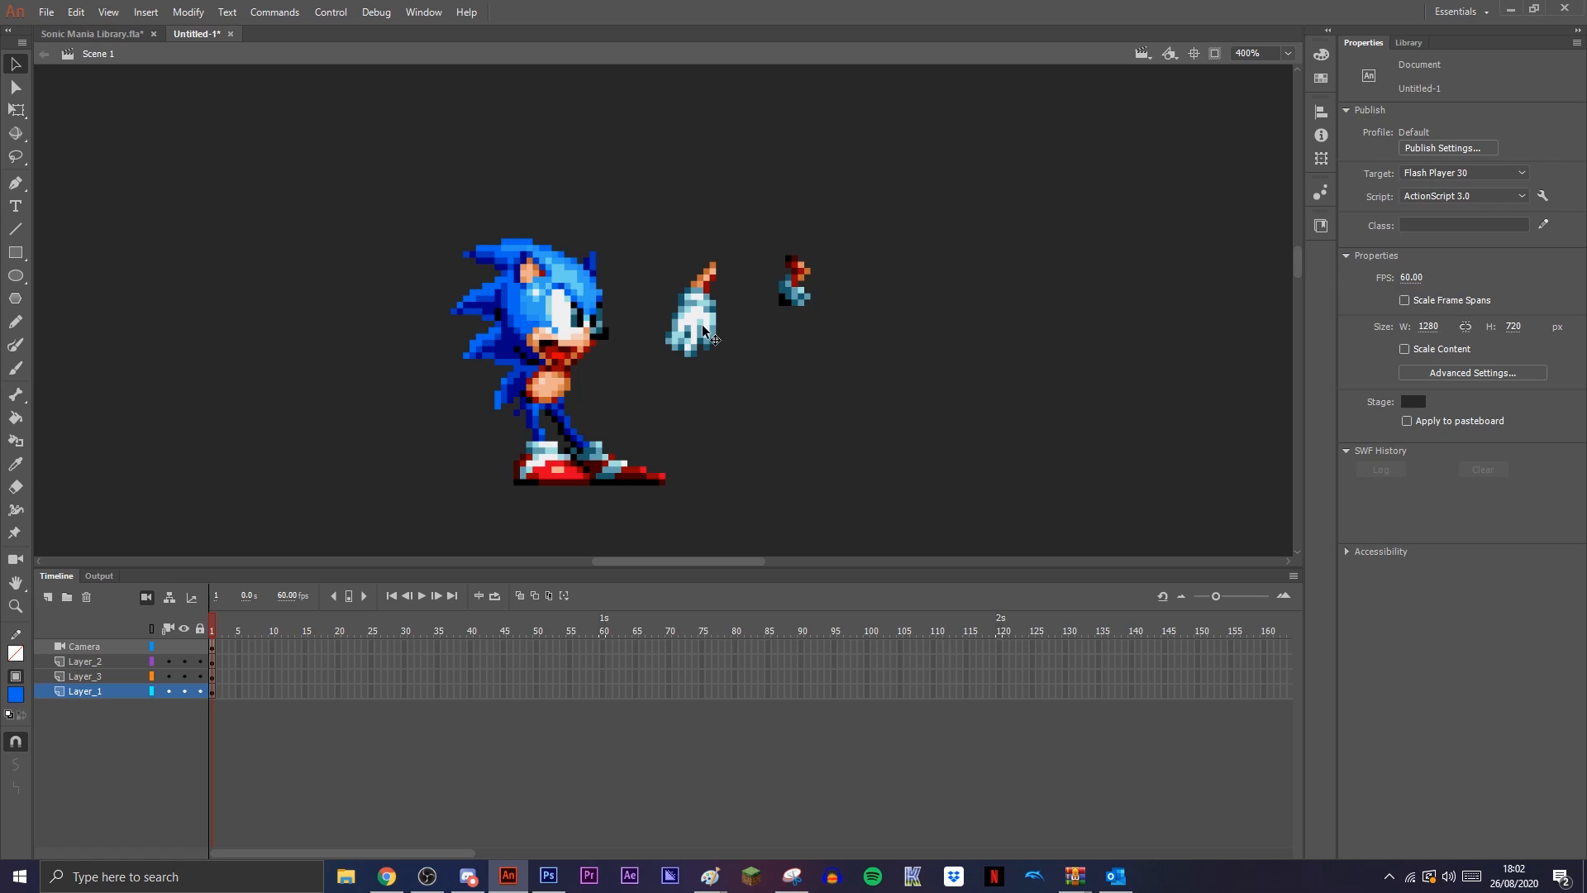
Edit the gloved forearm as its own symbol and set it to show a single frame back in Scene 1.
double_click(525, 354)
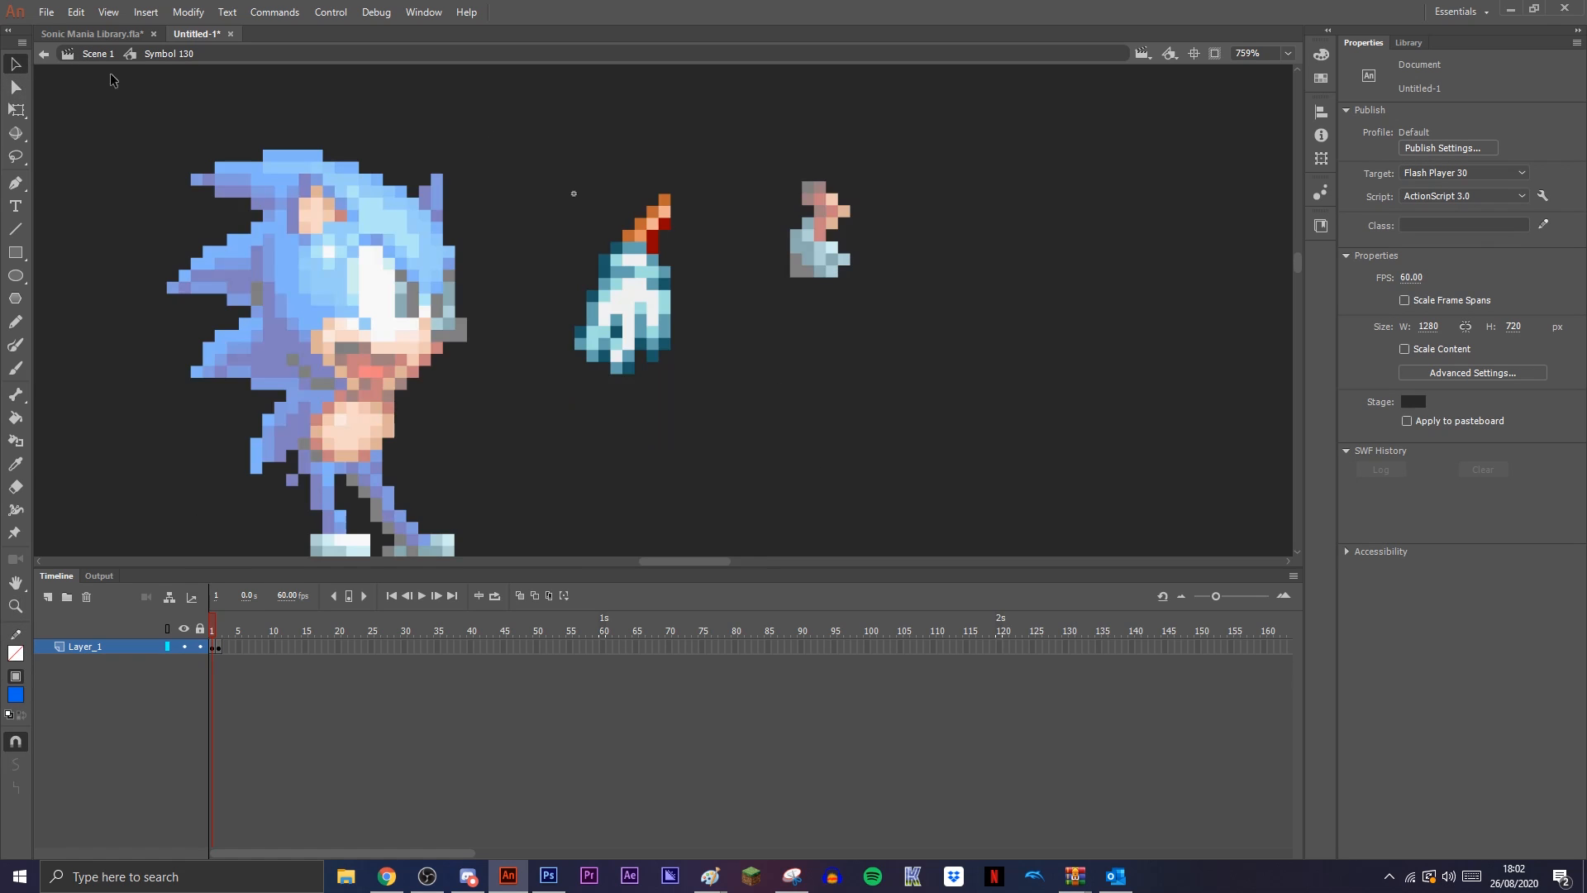
mouse_move(304, 402)
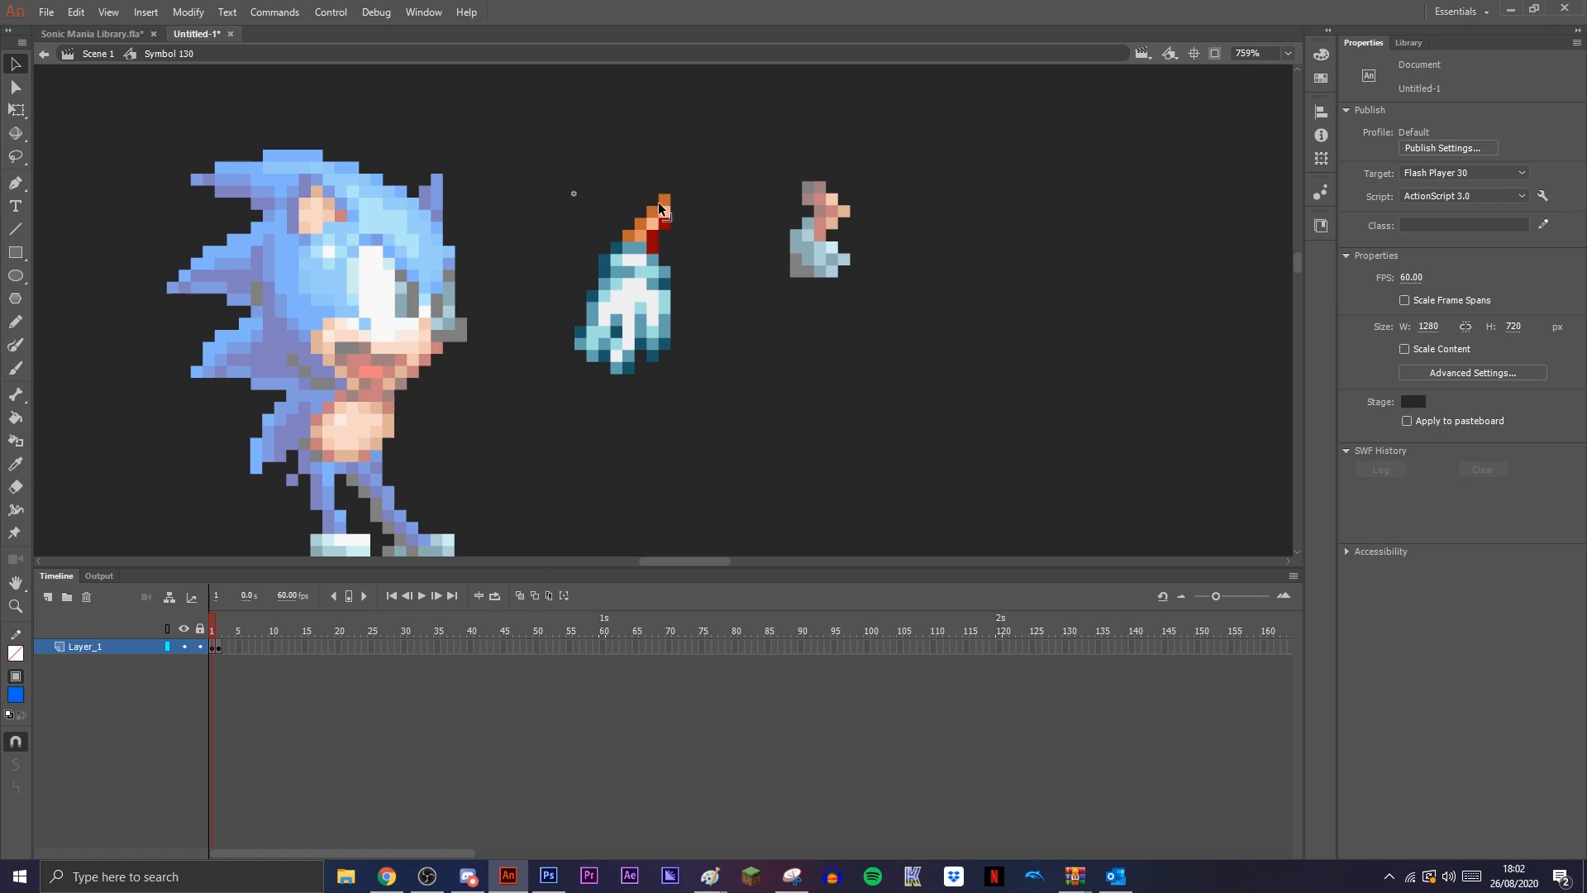
left_click(218, 628)
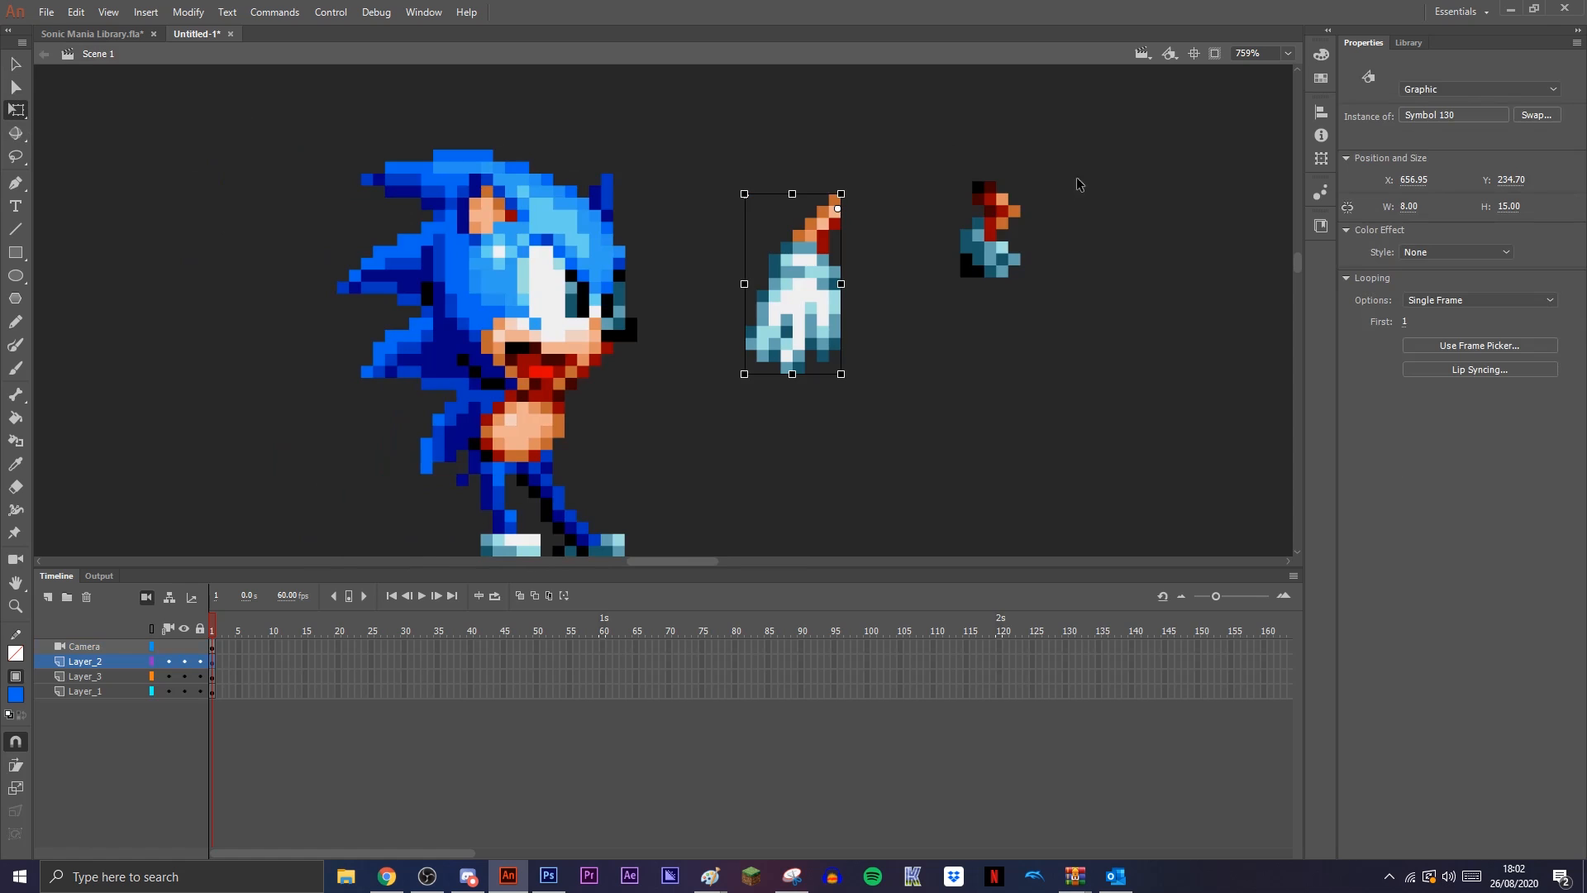
Put the head on a new layer moved above Layer_3 and place the forearm hanging at Sonic's side.
left_click(916, 342)
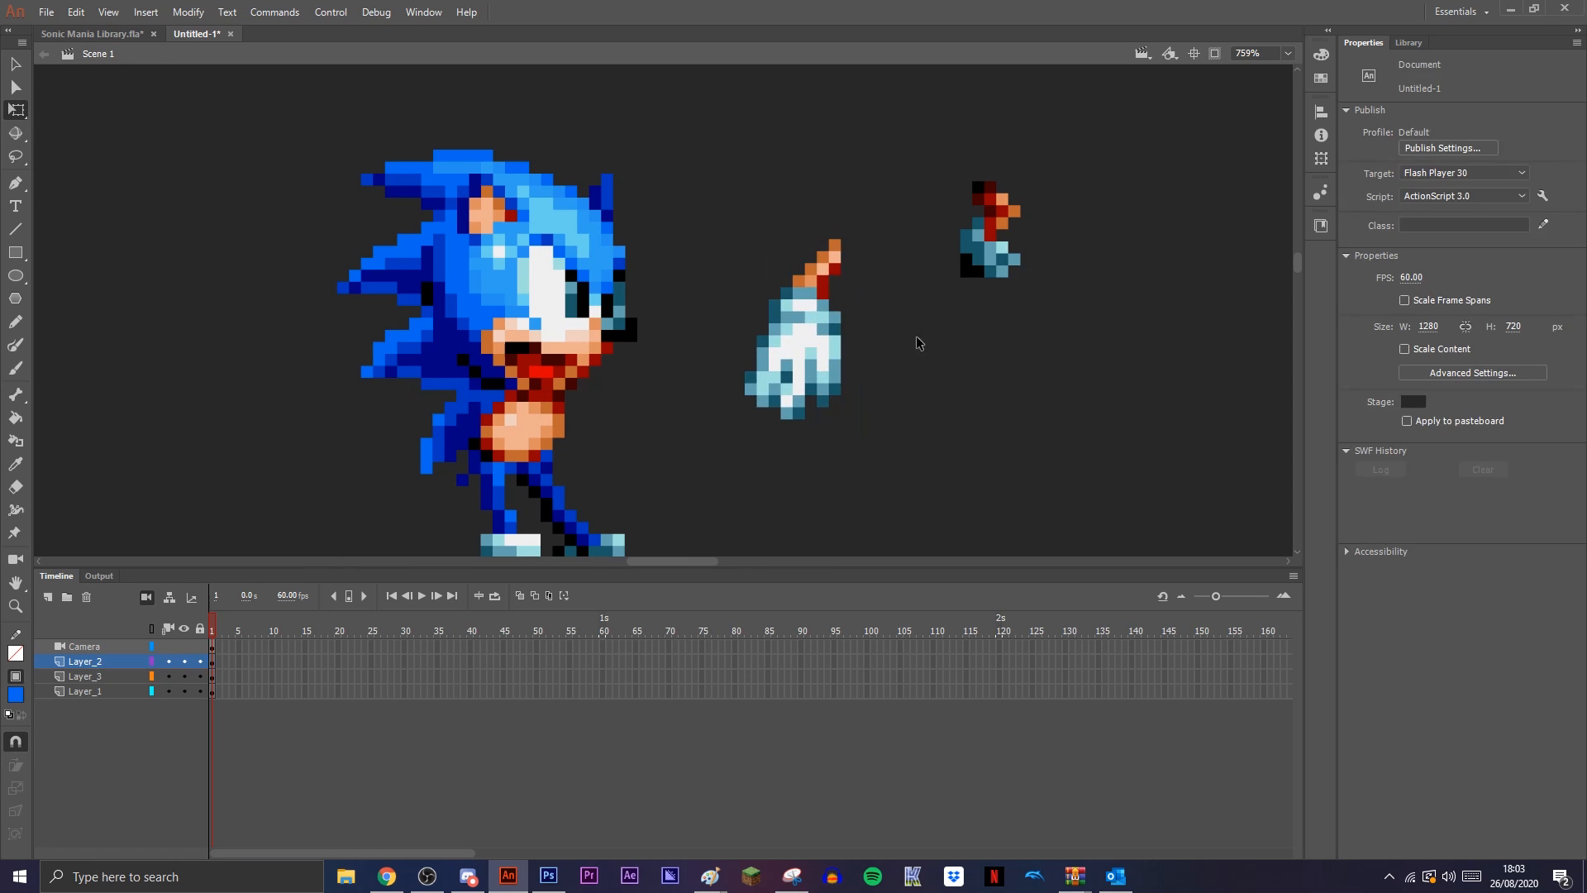
left_click(791, 329)
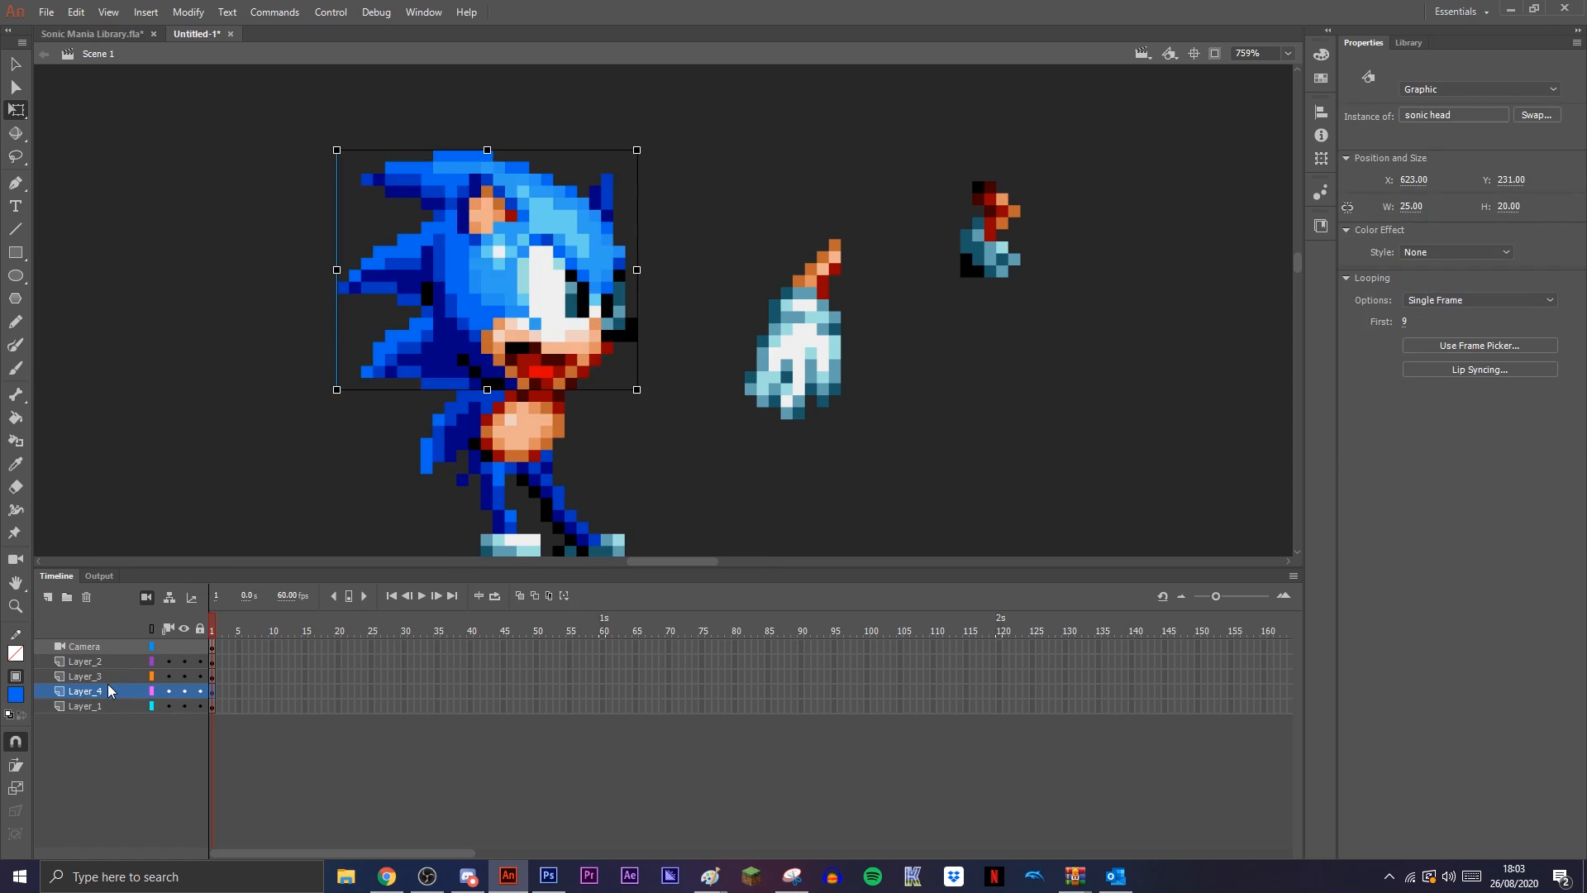
left_click(215, 690)
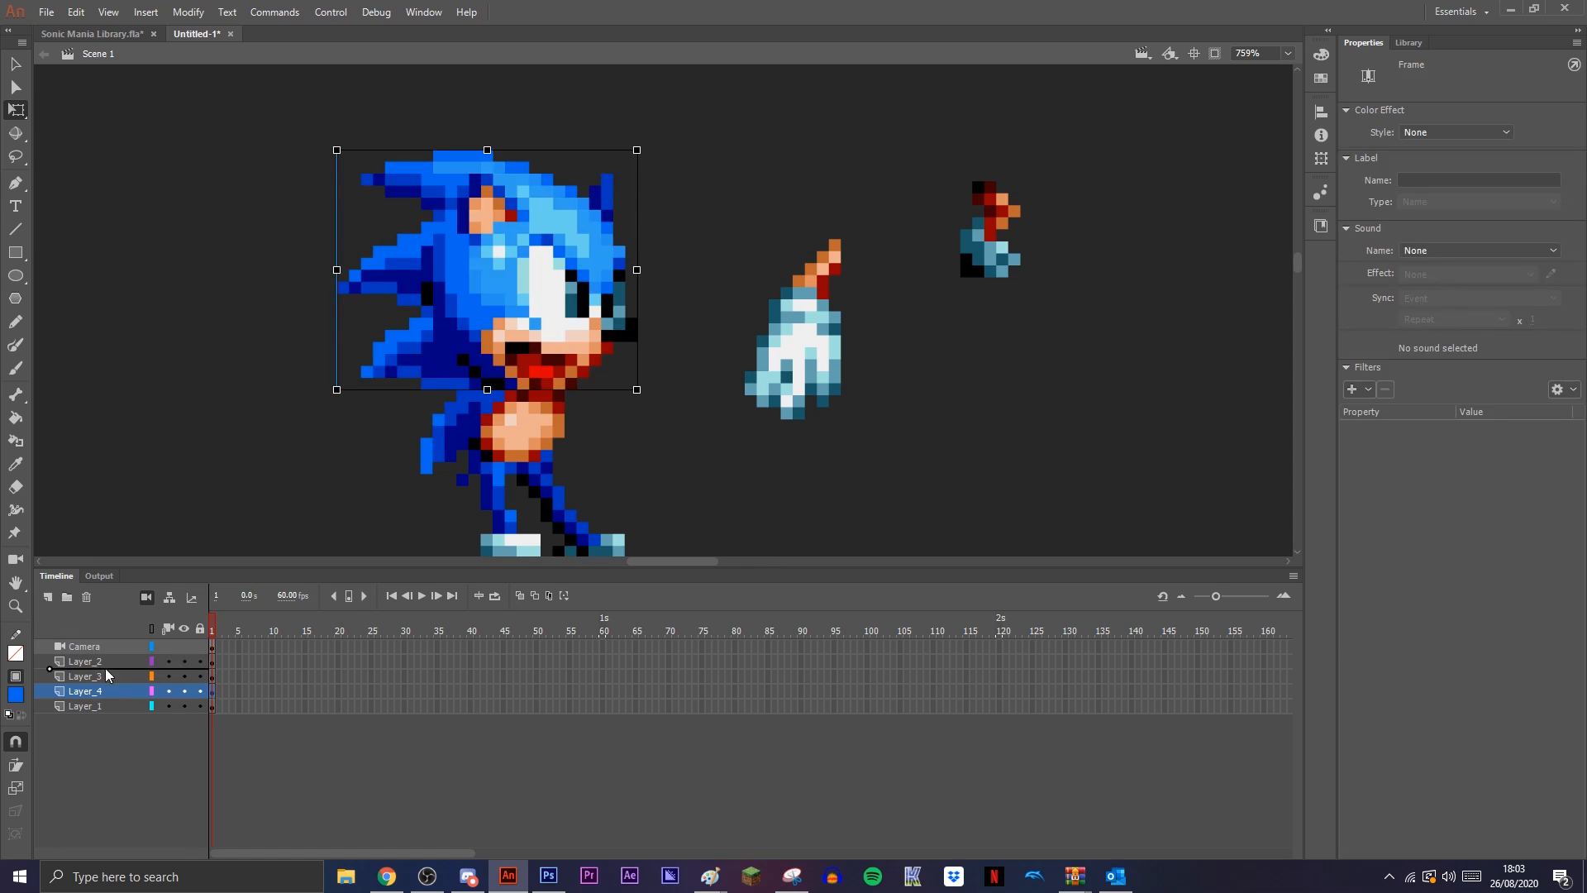
left_click_drag(86, 691, 86, 673)
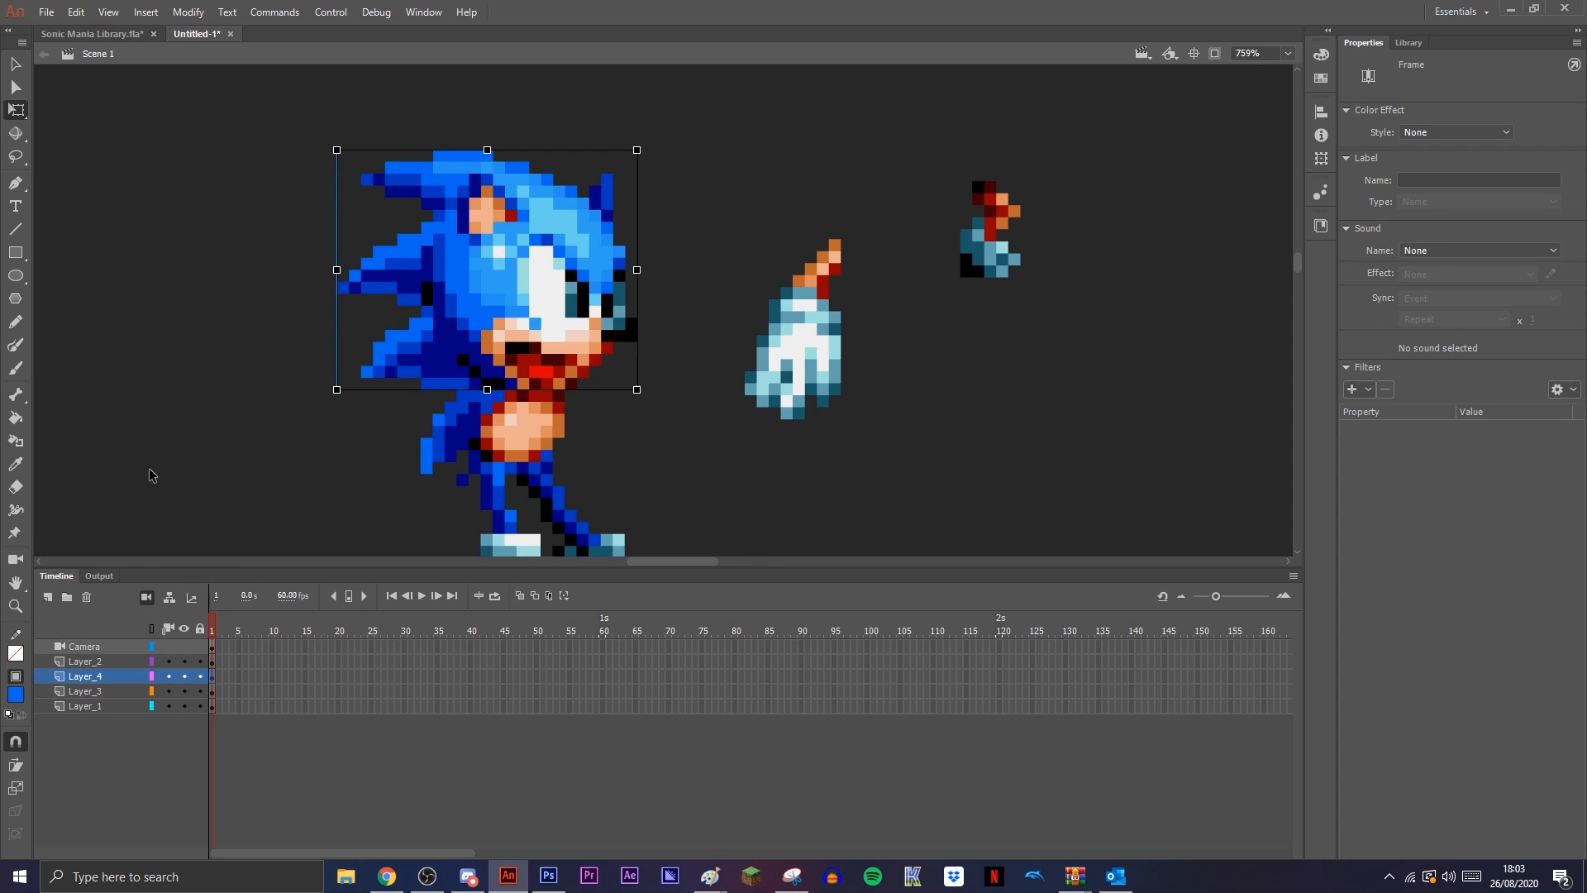
mouse_move(108, 648)
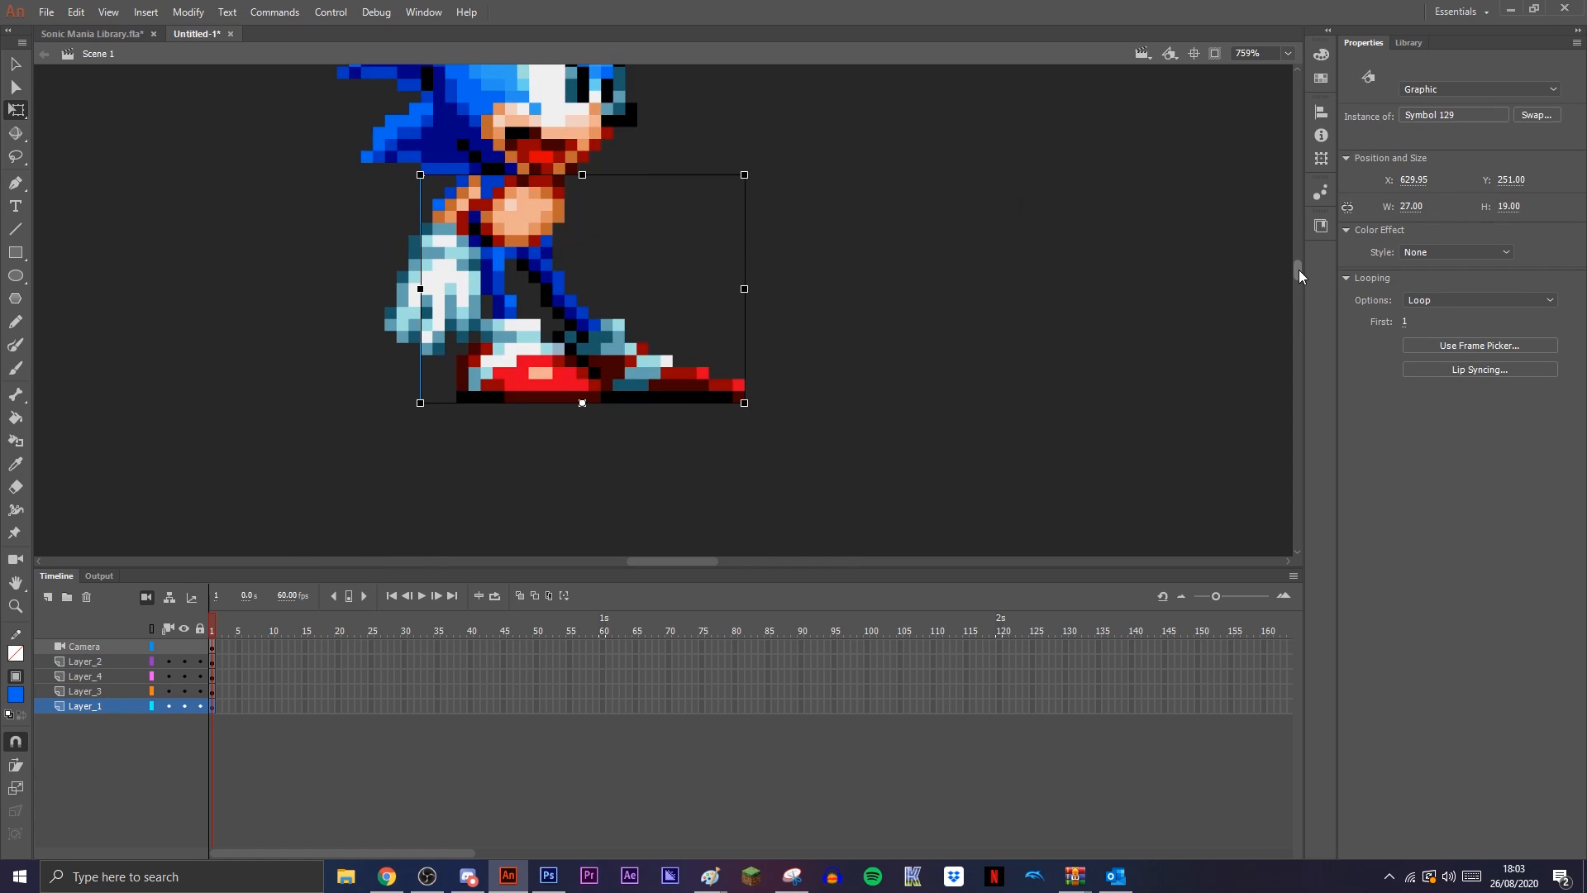
left_click(84, 691)
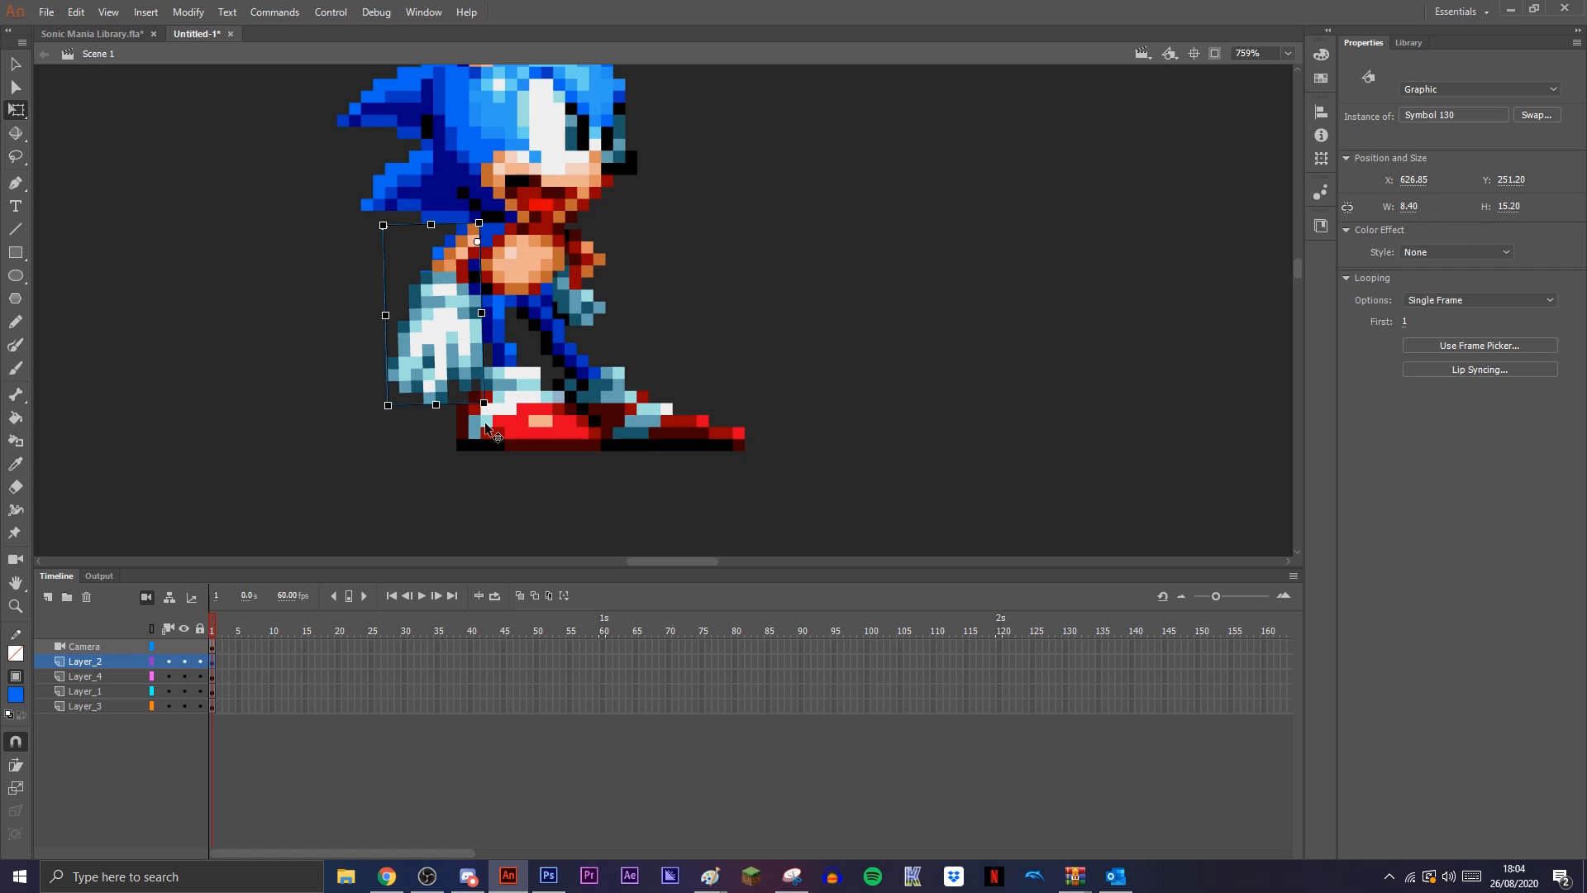
left_click(85, 676)
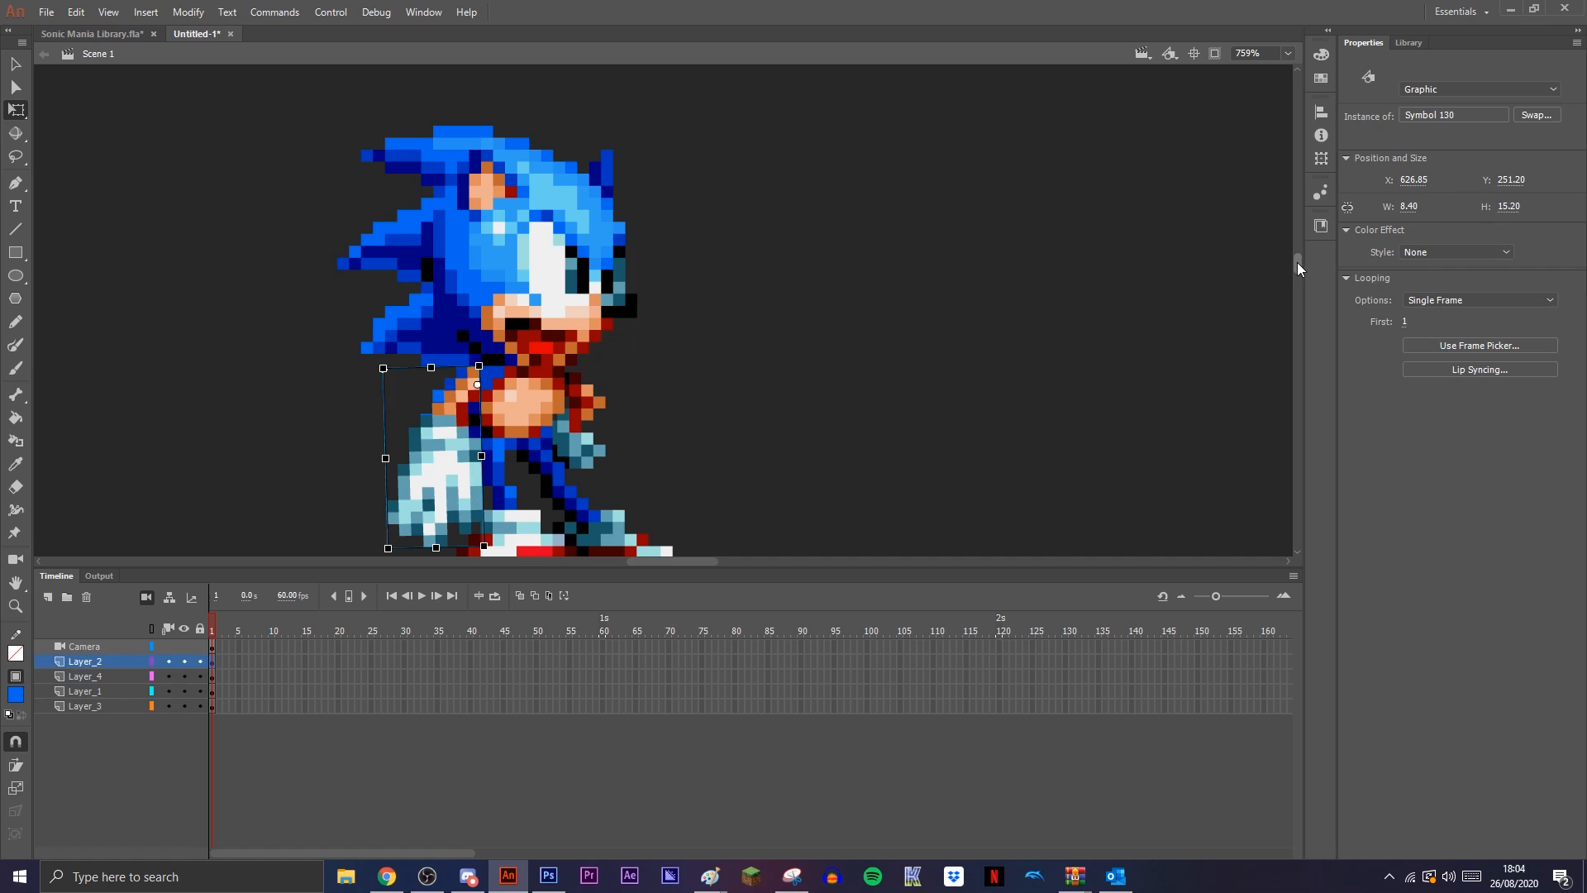
mouse_move(511, 496)
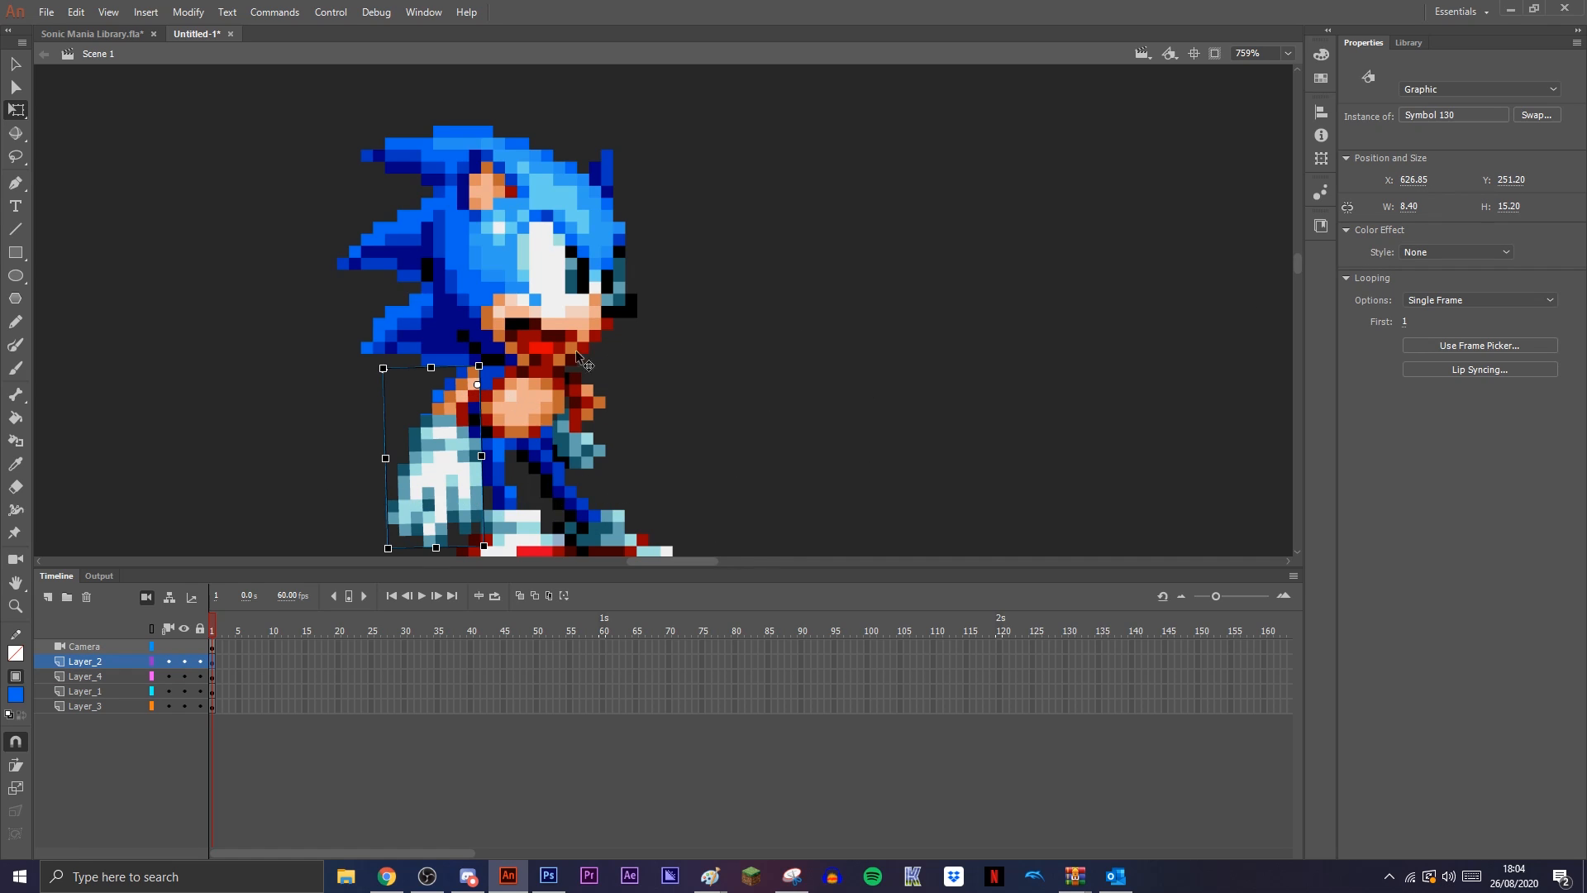
mouse_move(510, 522)
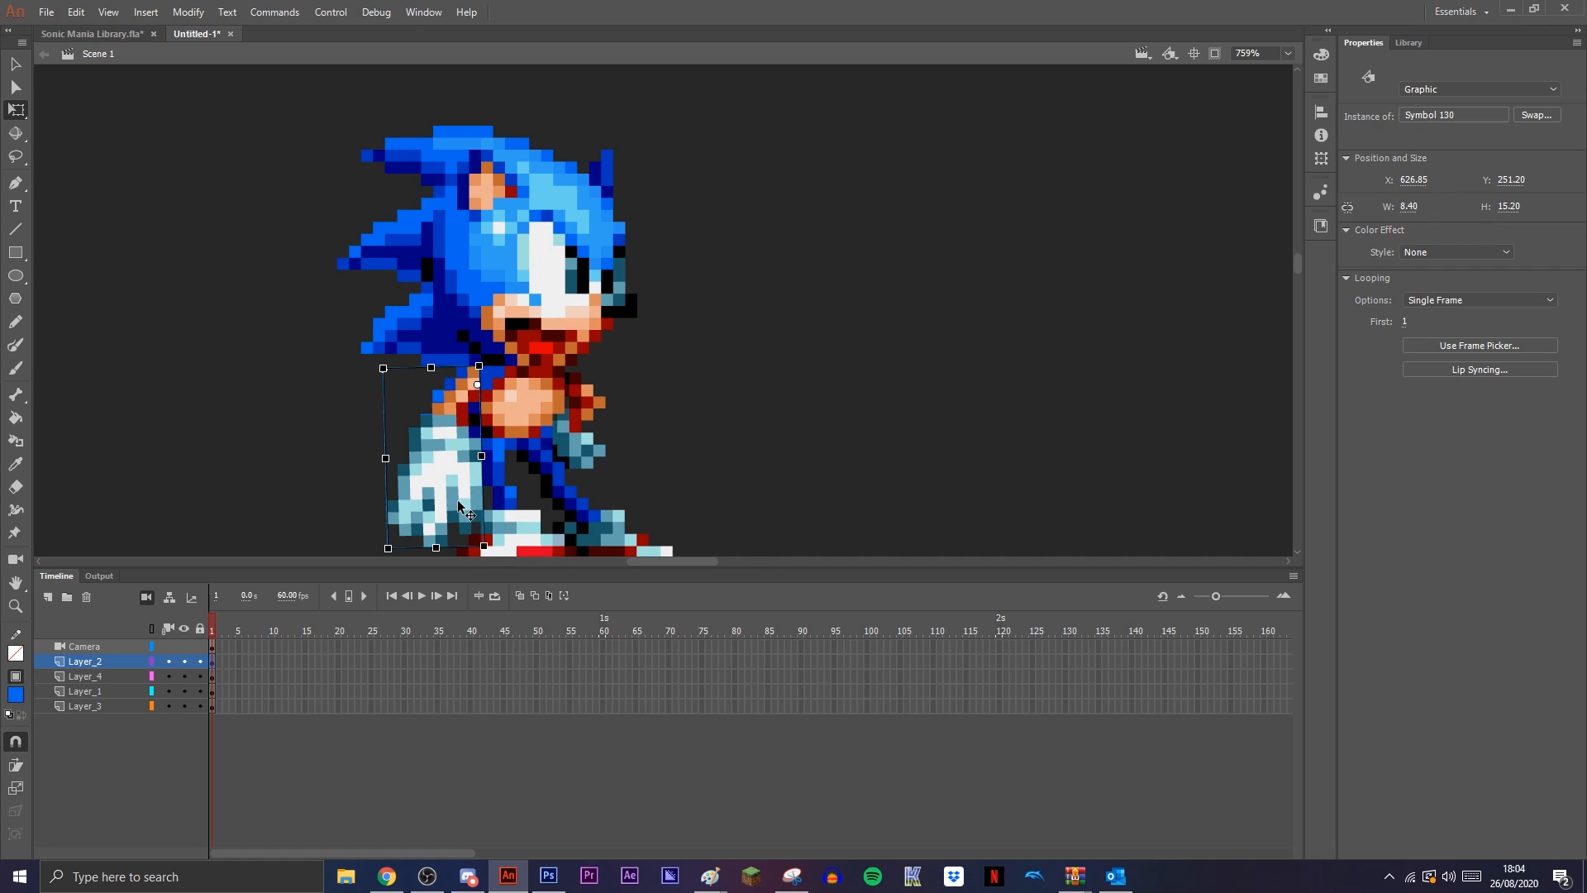
mouse_move(835, 450)
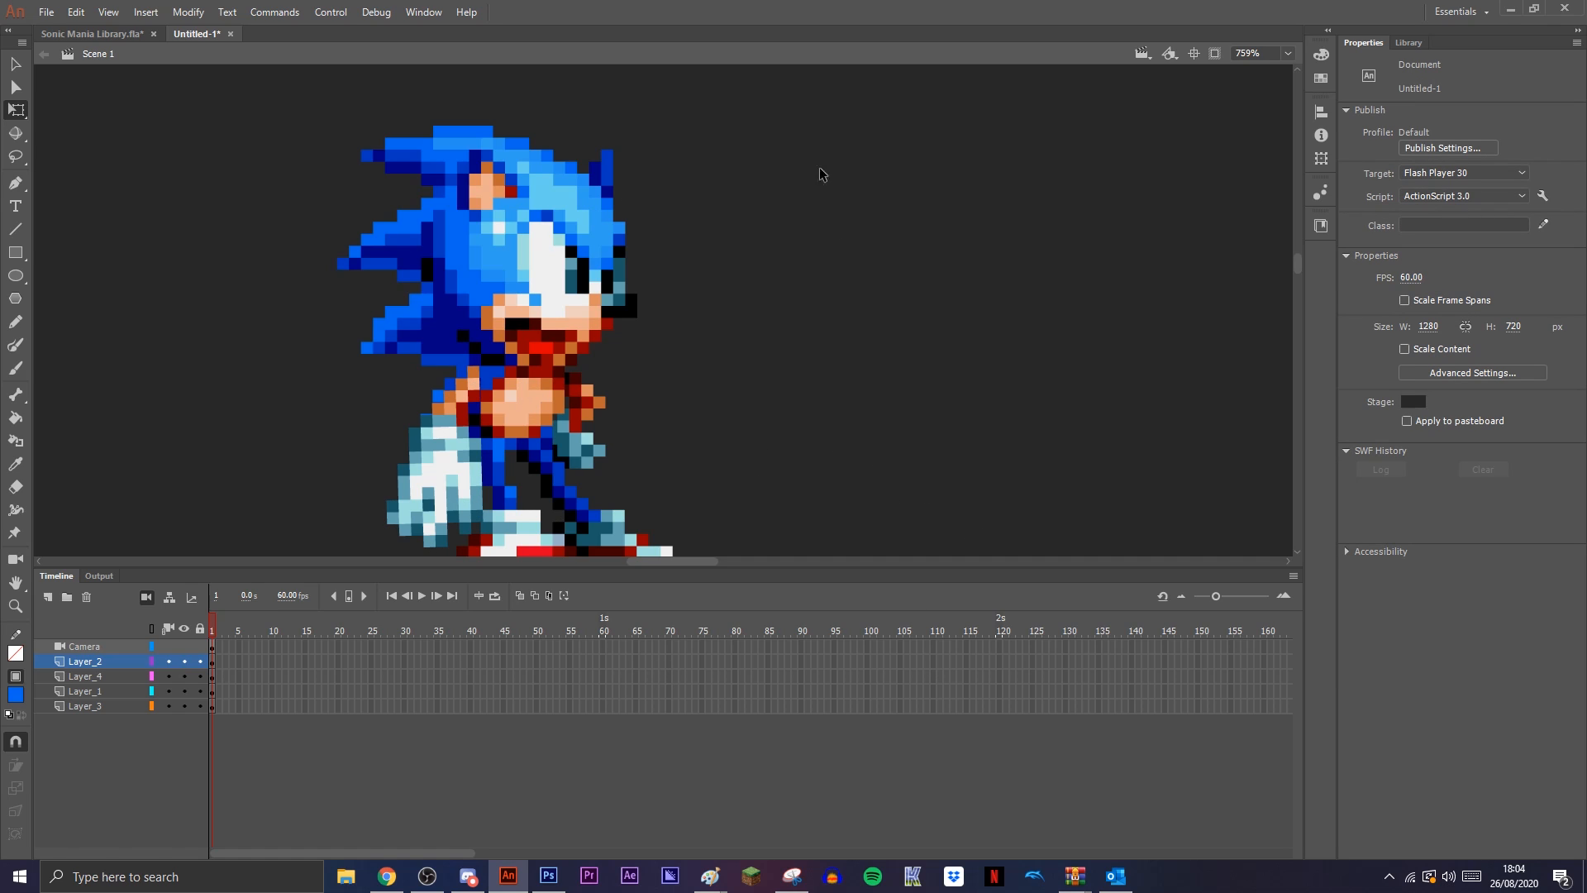
mouse_move(1034, 281)
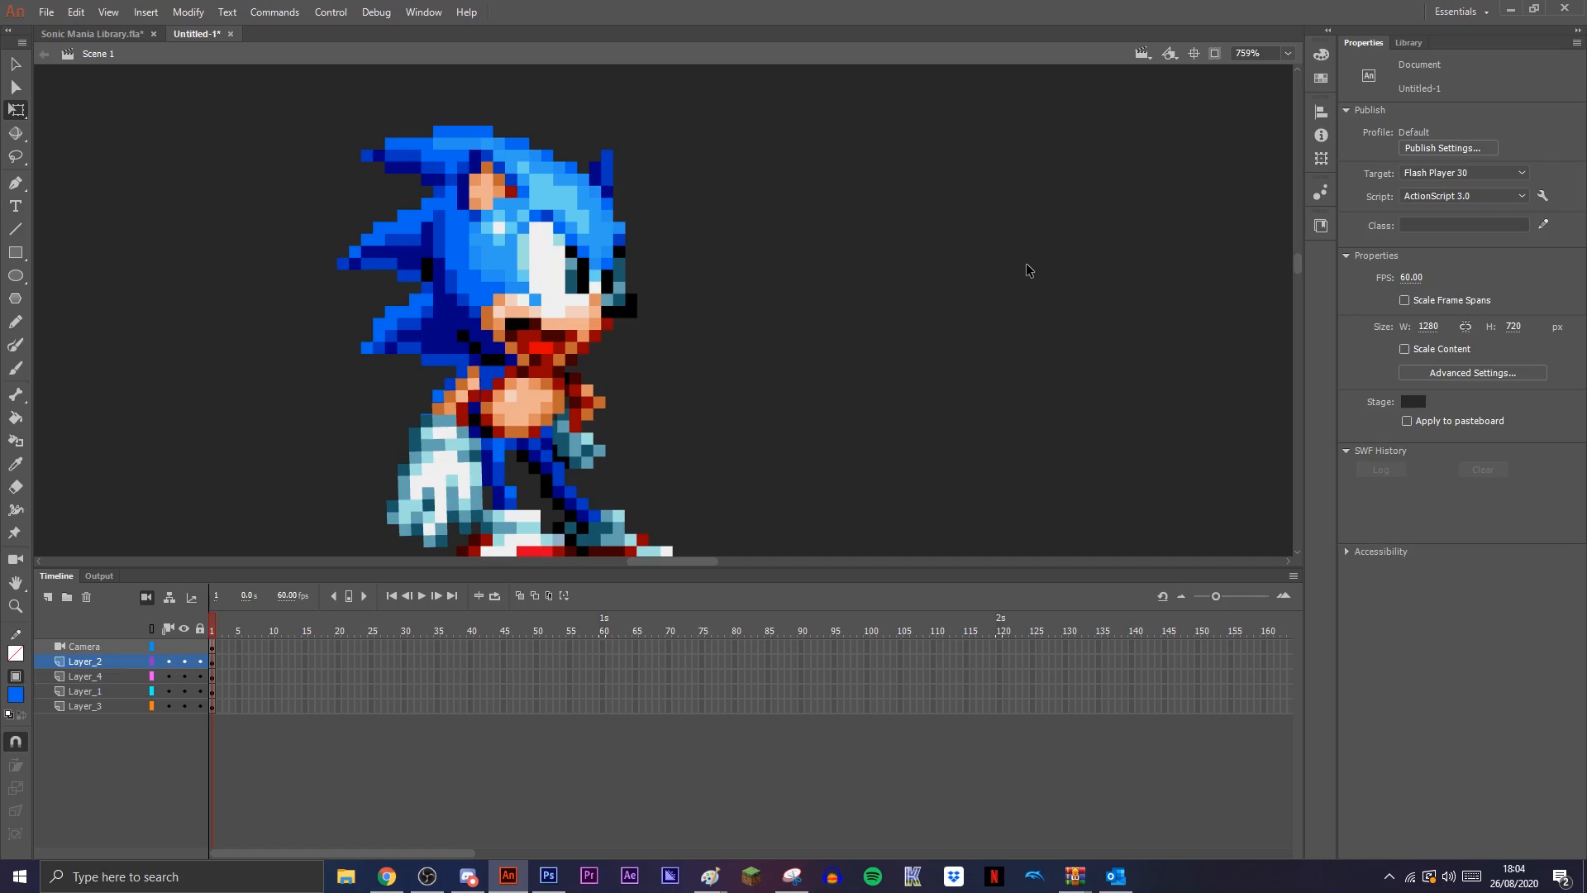
left_click(709, 876)
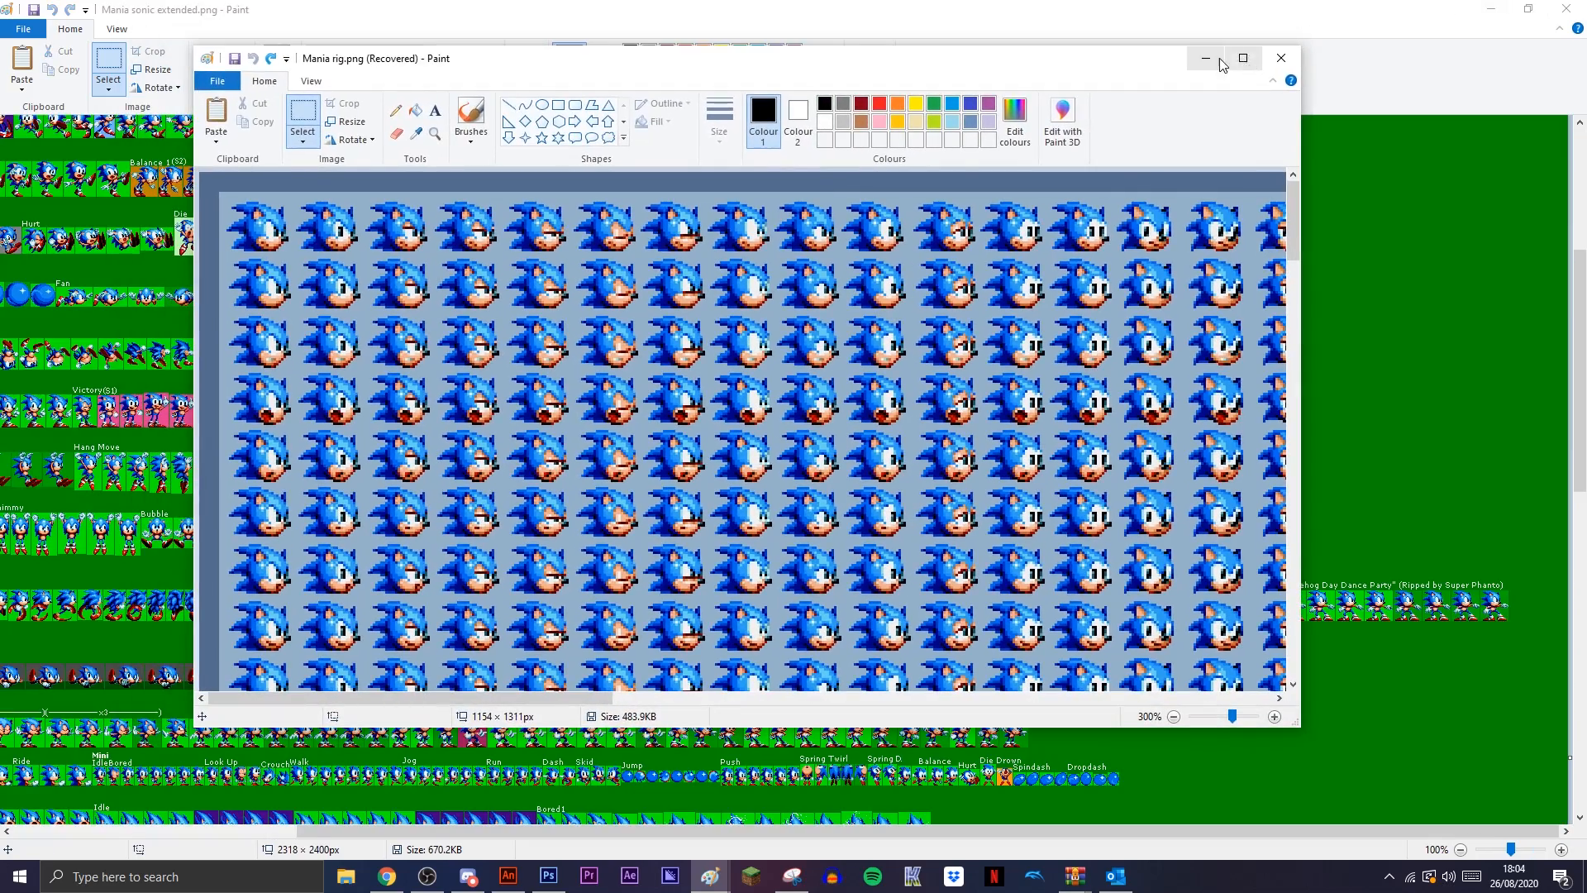
left_click(466, 876)
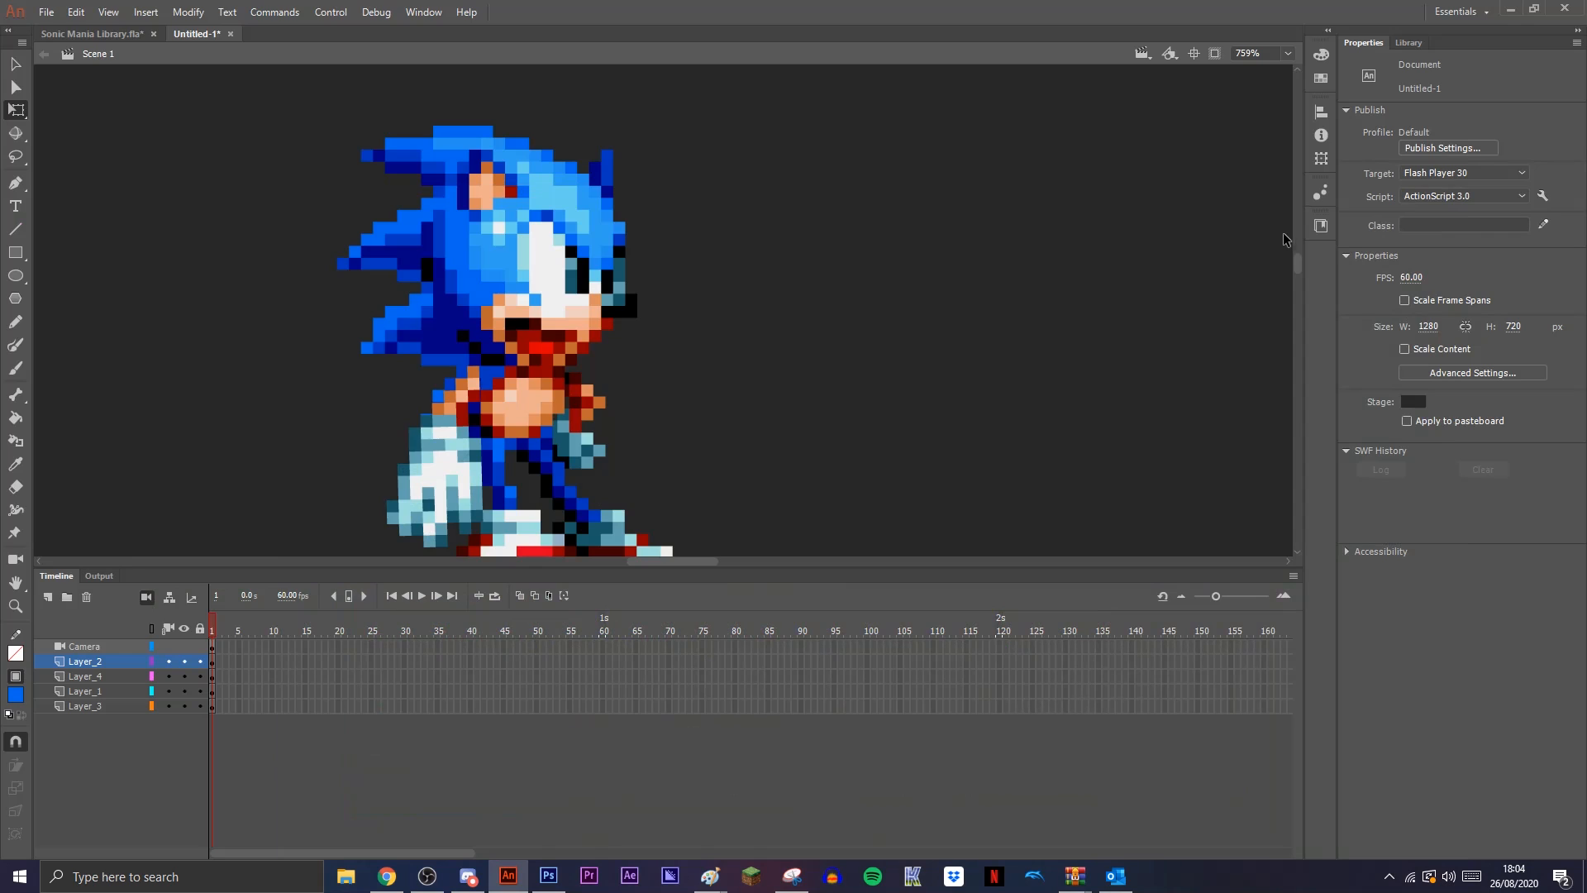